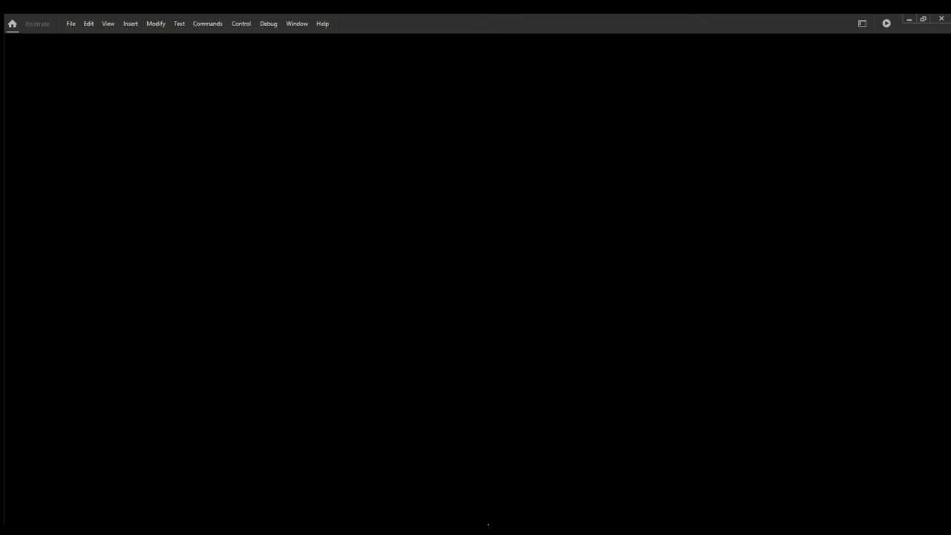
{"action": "mouse_move", "coordinate": [458, 406]}
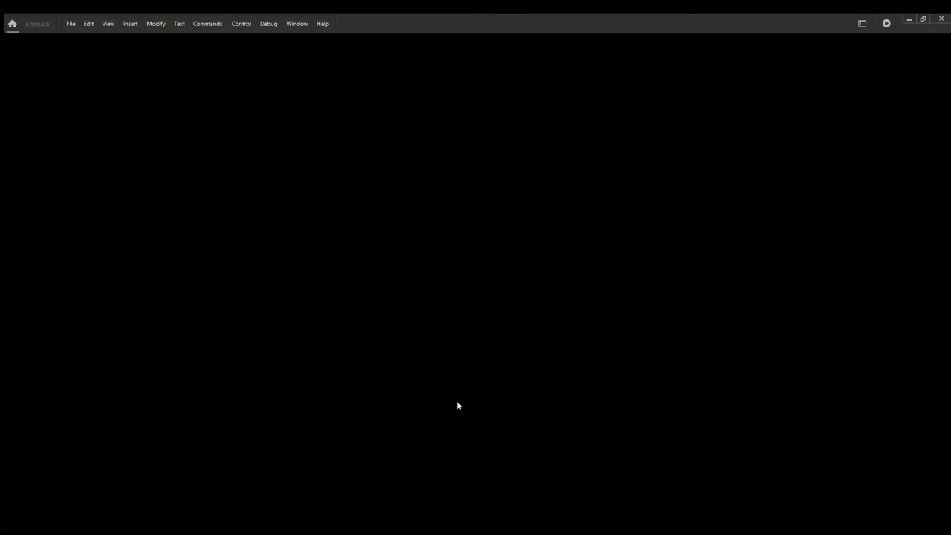
{"action": "mouse_move", "coordinate": [478, 505]}
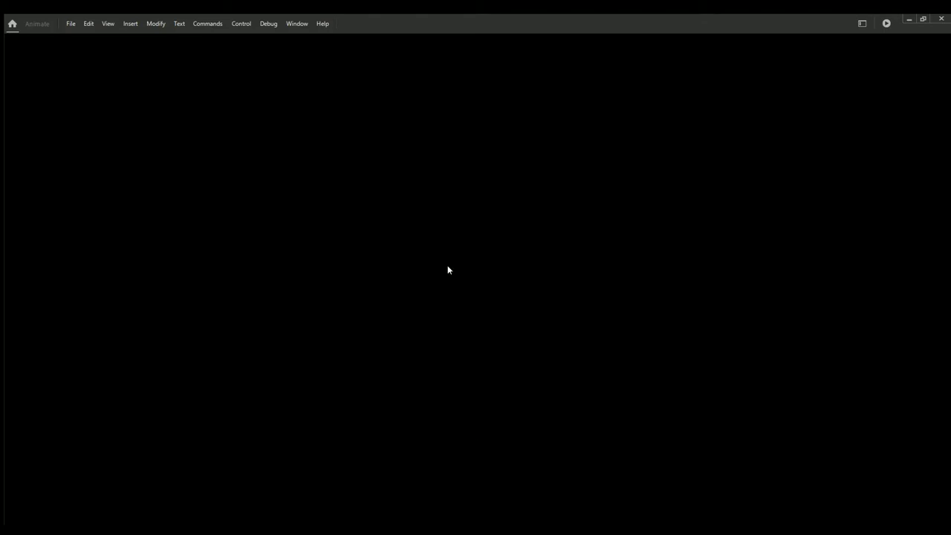
{"action": "mouse_move", "coordinate": [126, 309]}
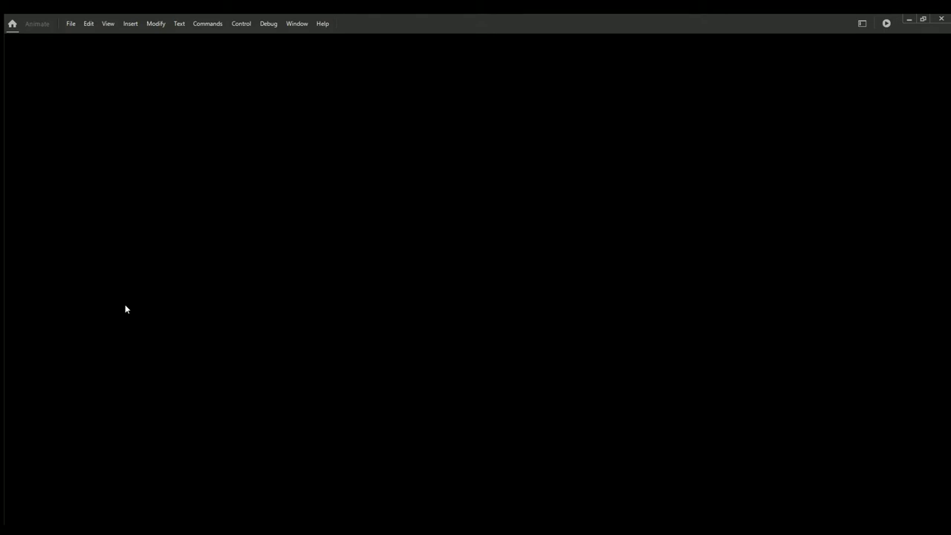
{"action": "mouse_move", "coordinate": [125, 310]}
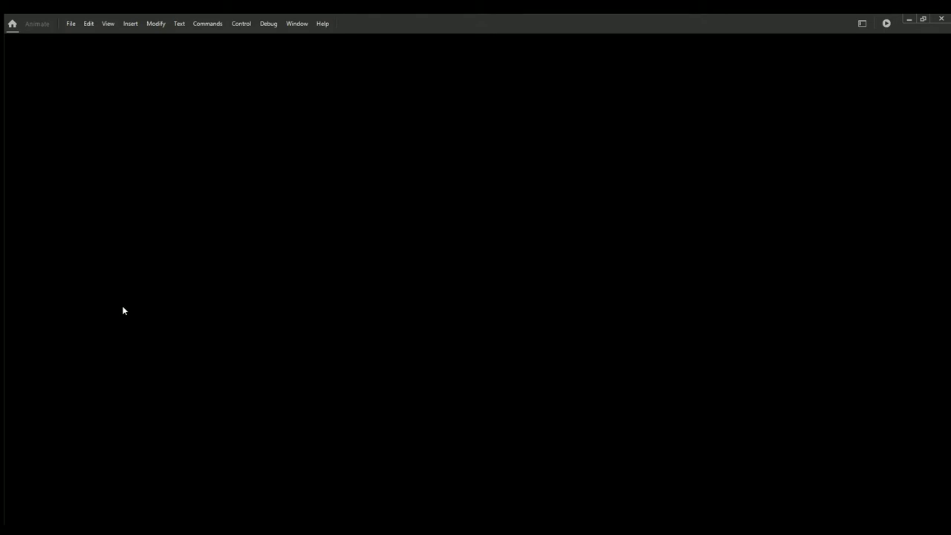
{"action": "mouse_move", "coordinate": [141, 324]}
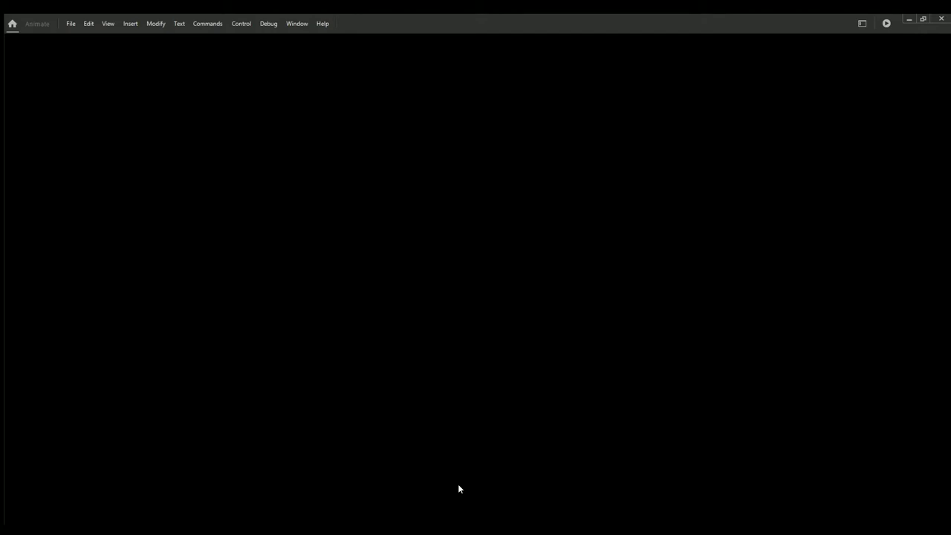
{"action": "mouse_move", "coordinate": [450, 437]}
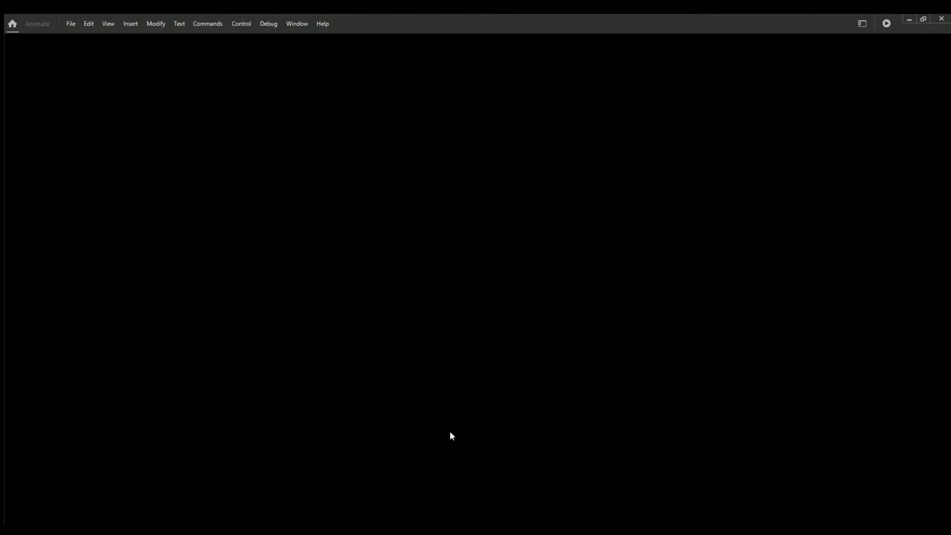
{"action": "mouse_move", "coordinate": [131, 110]}
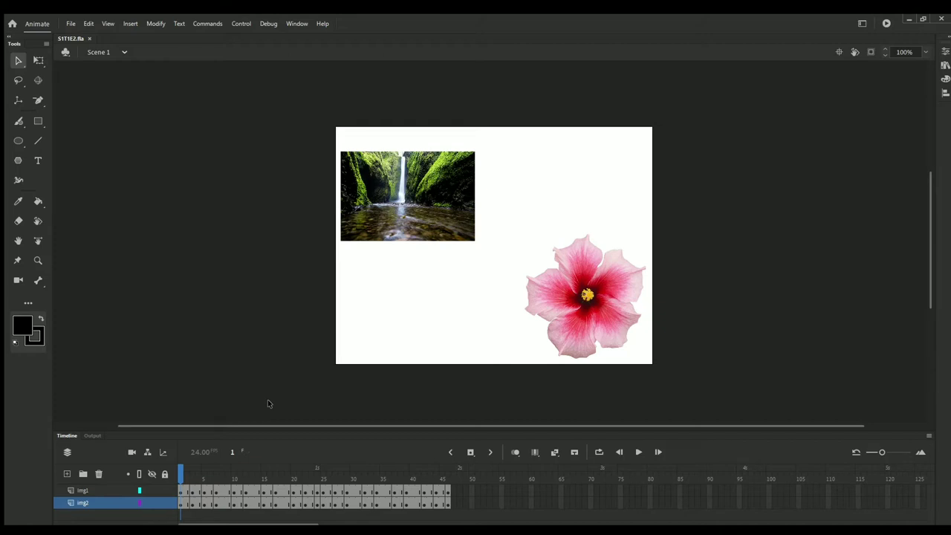
{"action": "mouse_move", "coordinate": [185, 201]}
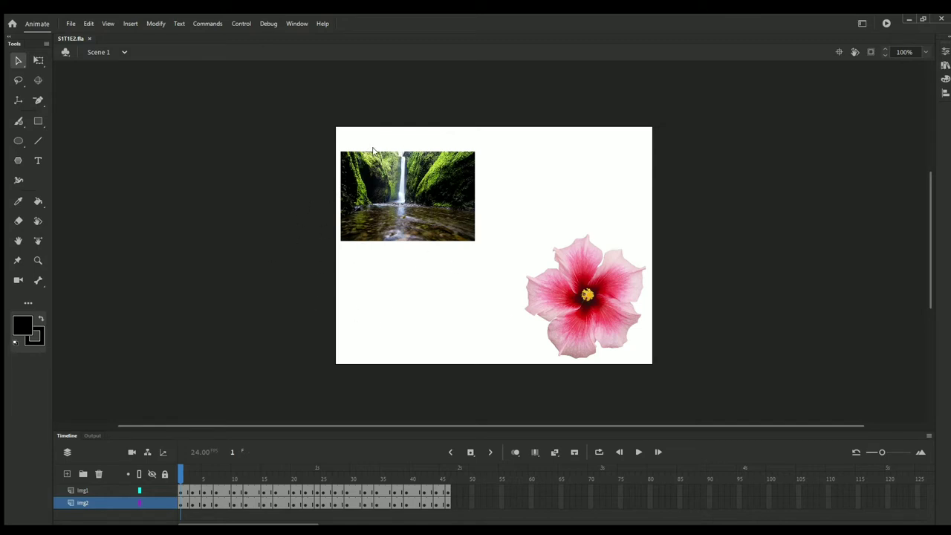
{"action": "mouse_move", "coordinate": [416, 143]}
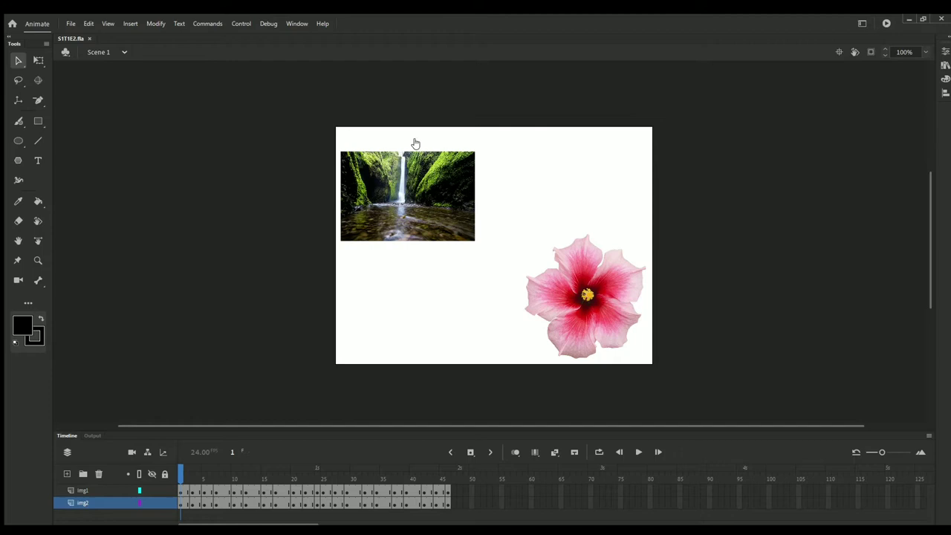
{"action": "mouse_move", "coordinate": [487, 153]}
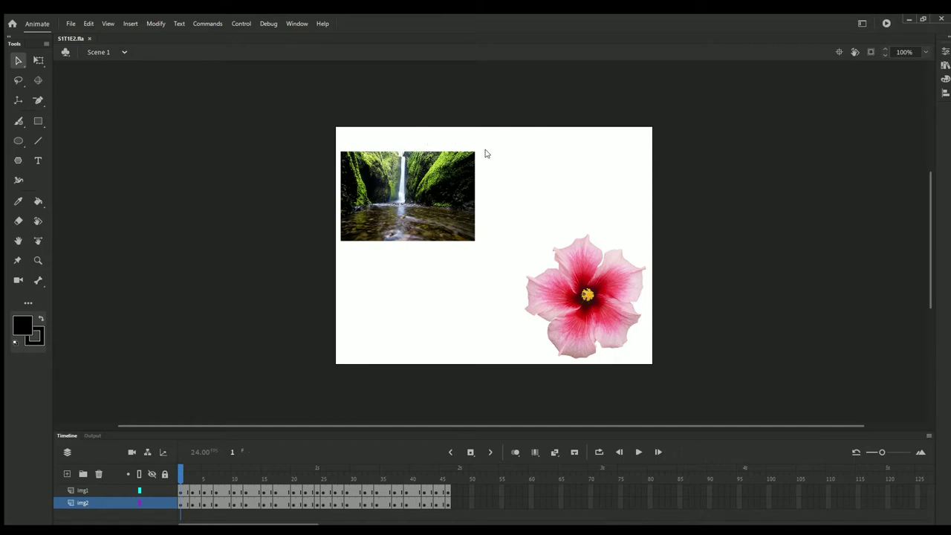
{"action": "mouse_move", "coordinate": [377, 156]}
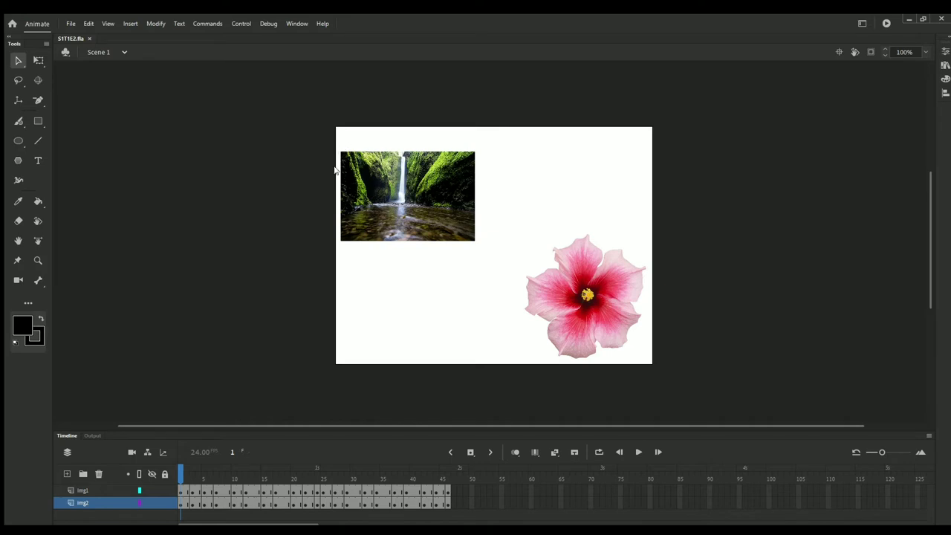
{"action": "mouse_move", "coordinate": [503, 161]}
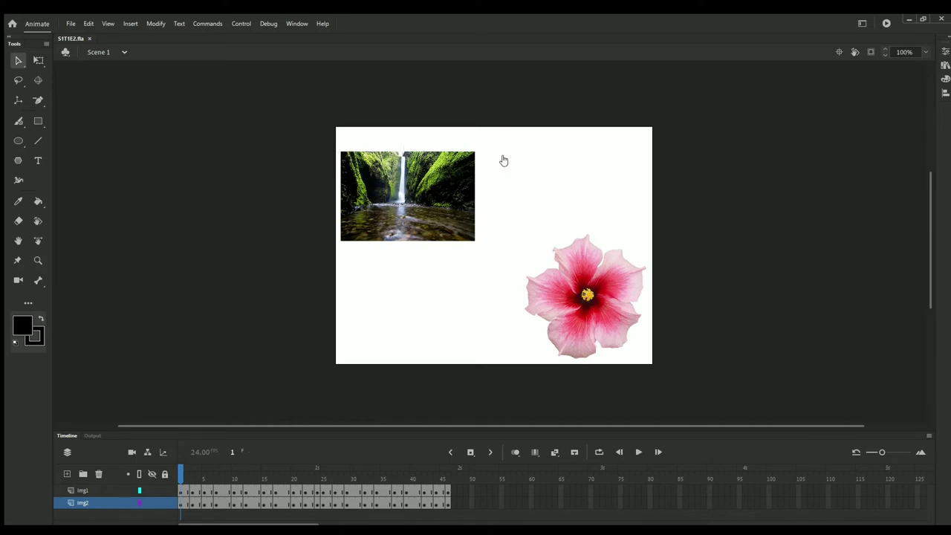
{"action": "mouse_move", "coordinate": [453, 161]}
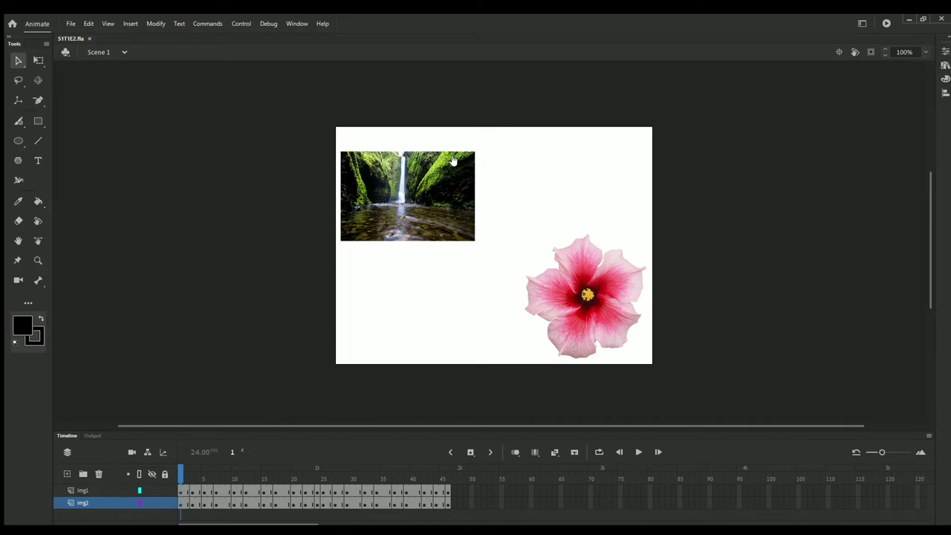
{"action": "mouse_move", "coordinate": [434, 139]}
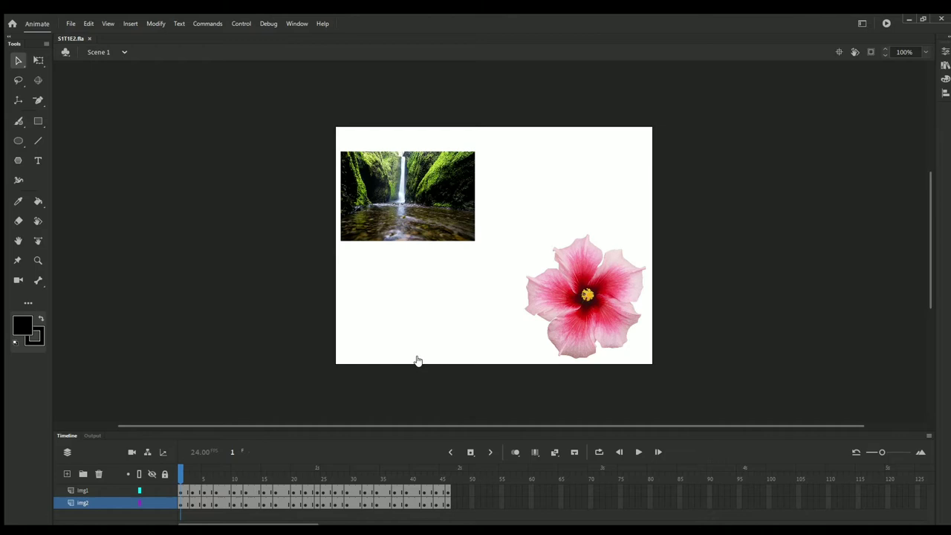
{"action": "mouse_move", "coordinate": [344, 185]}
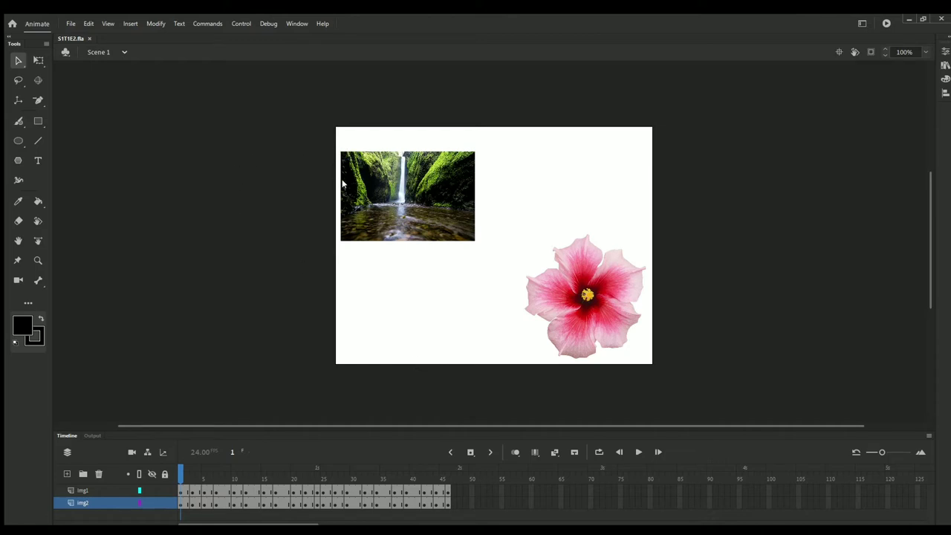
{"action": "mouse_move", "coordinate": [345, 223]}
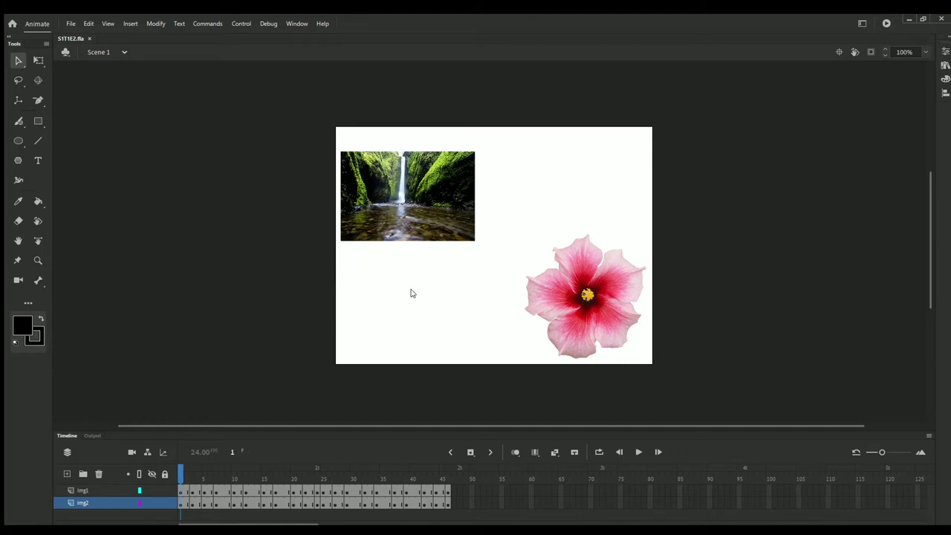
{"action": "mouse_move", "coordinate": [361, 264]}
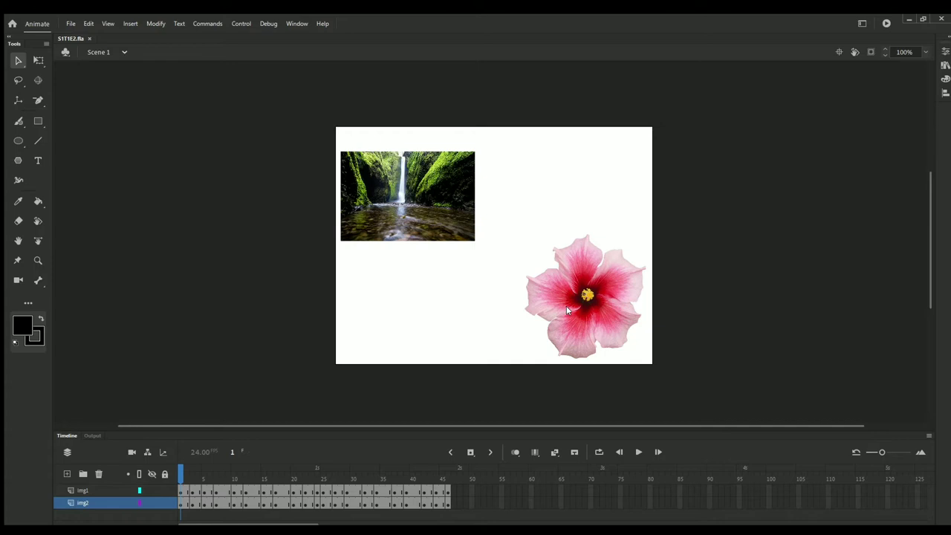
{"action": "mouse_move", "coordinate": [560, 223]}
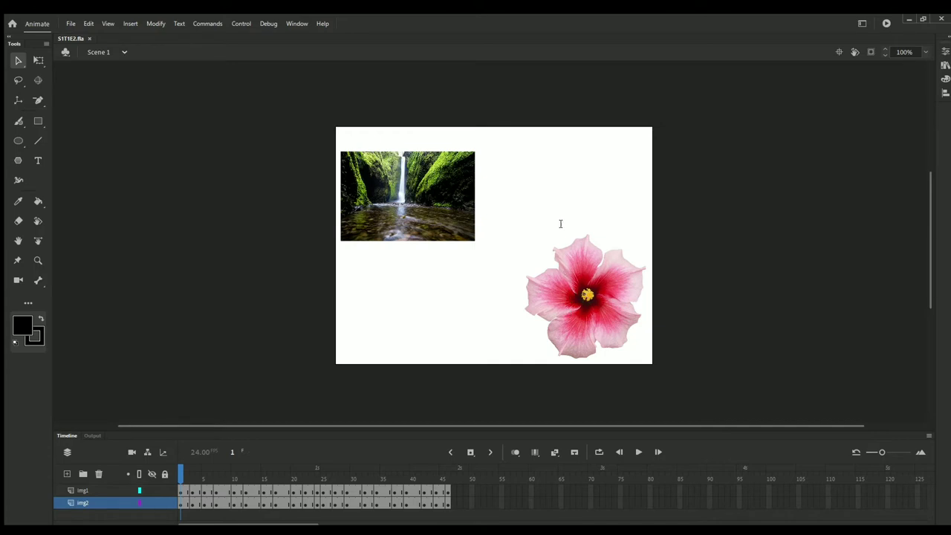
{"action": "mouse_move", "coordinate": [654, 216]}
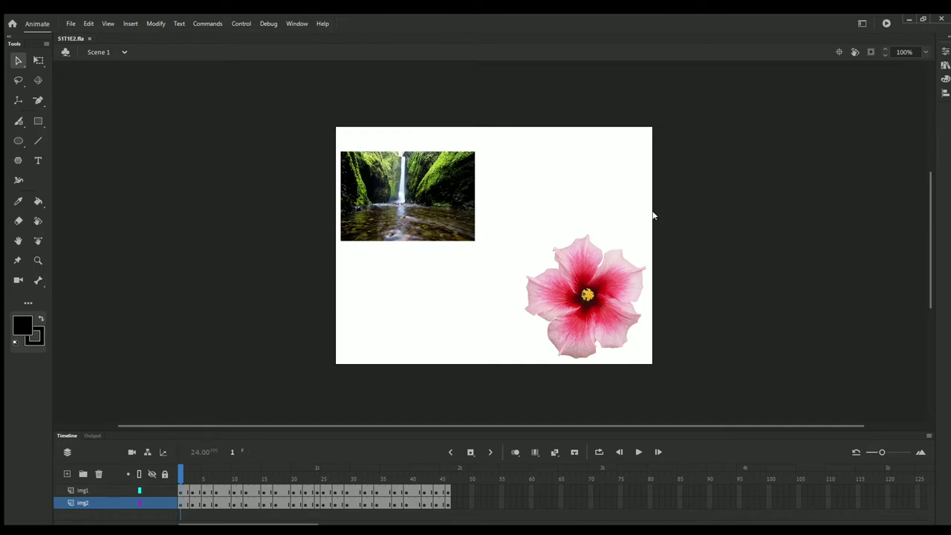
{"action": "mouse_move", "coordinate": [656, 214]}
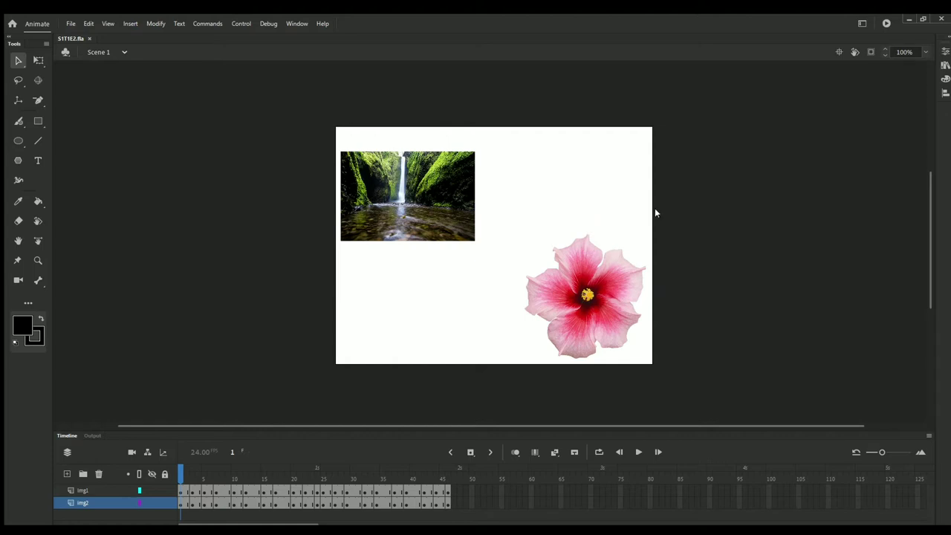
{"action": "mouse_move", "coordinate": [645, 379]}
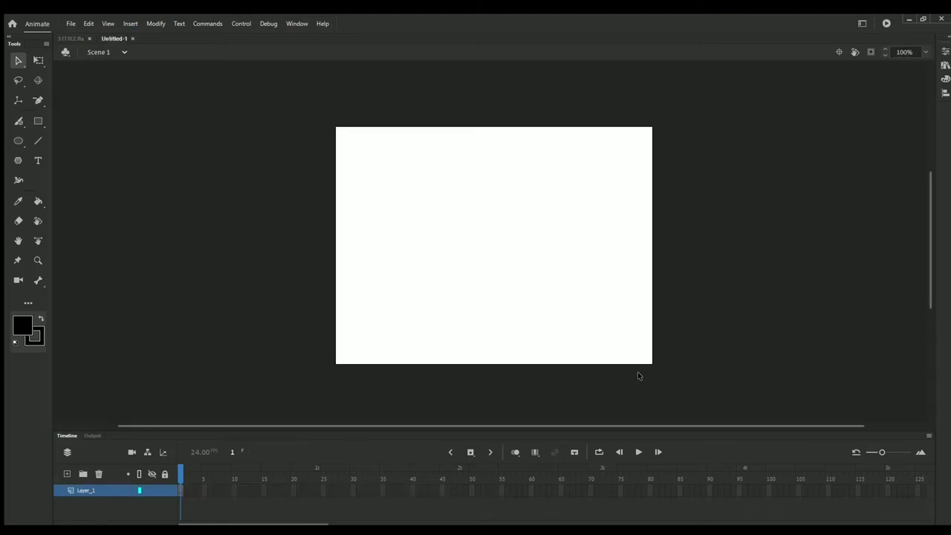
{"action": "mouse_move", "coordinate": [549, 336]}
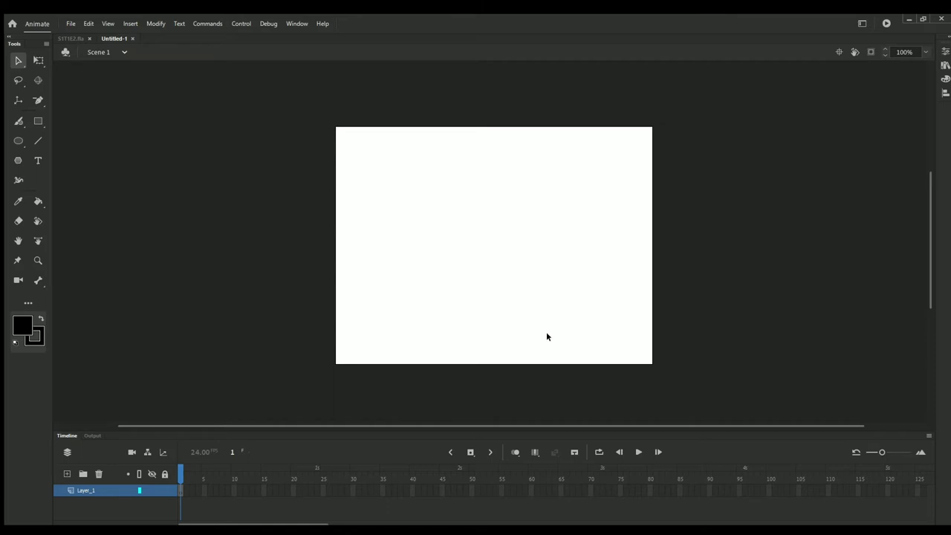
{"action": "mouse_move", "coordinate": [555, 336]}
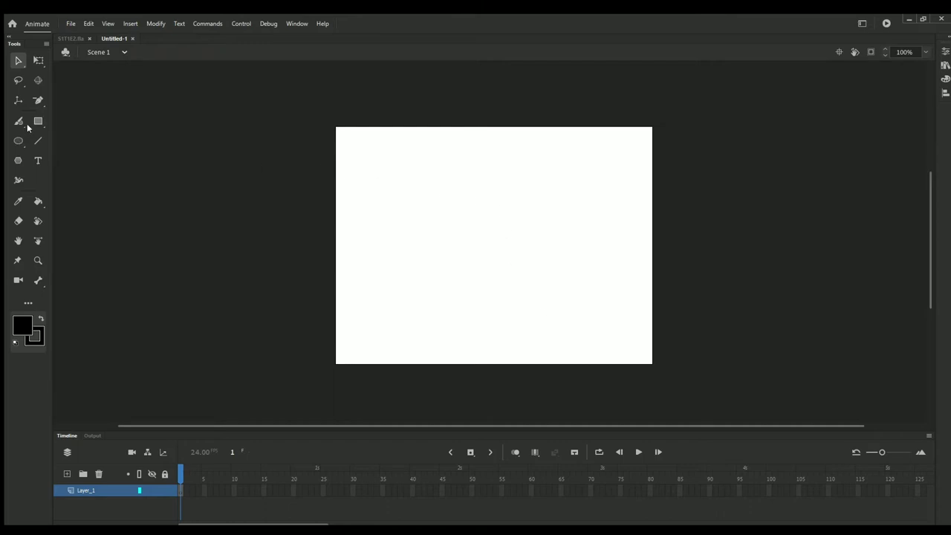
- Sketch freehand Pencil strokes on the pasteboard: a large curved loop, arrows and small marks
{"action": "left_click", "coordinate": [18, 122]}
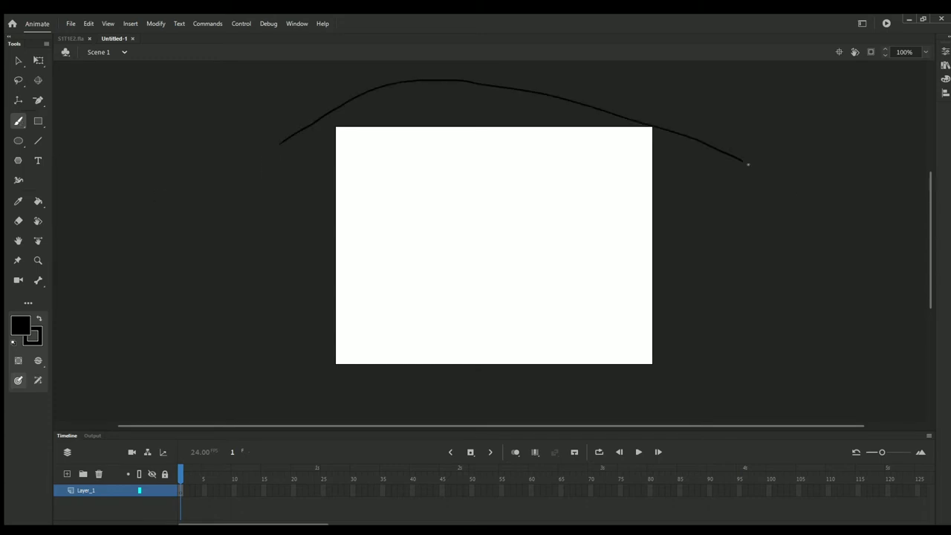
{"action": "left_click_drag", "start_coordinate": [750, 163], "coordinate": [171, 404]}
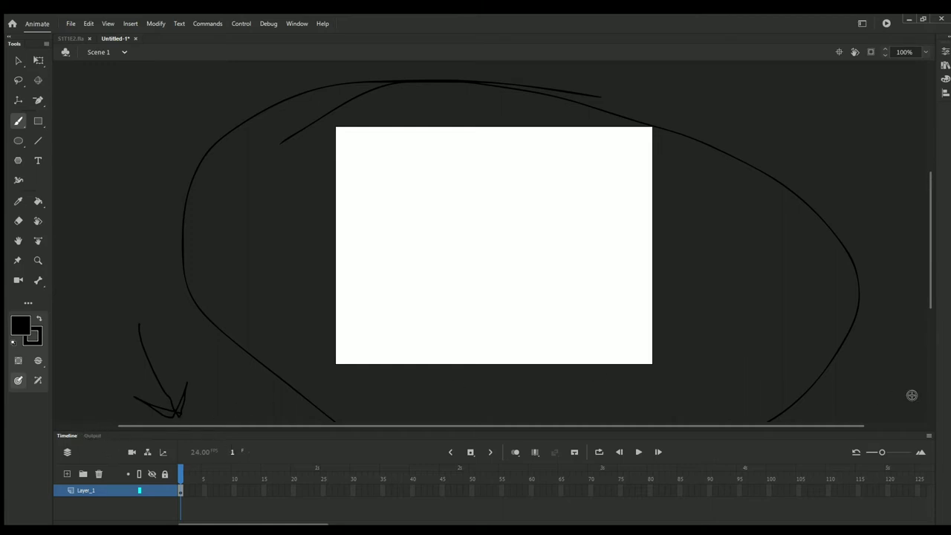
{"action": "left_click_drag", "start_coordinate": [62, 84], "coordinate": [74, 84]}
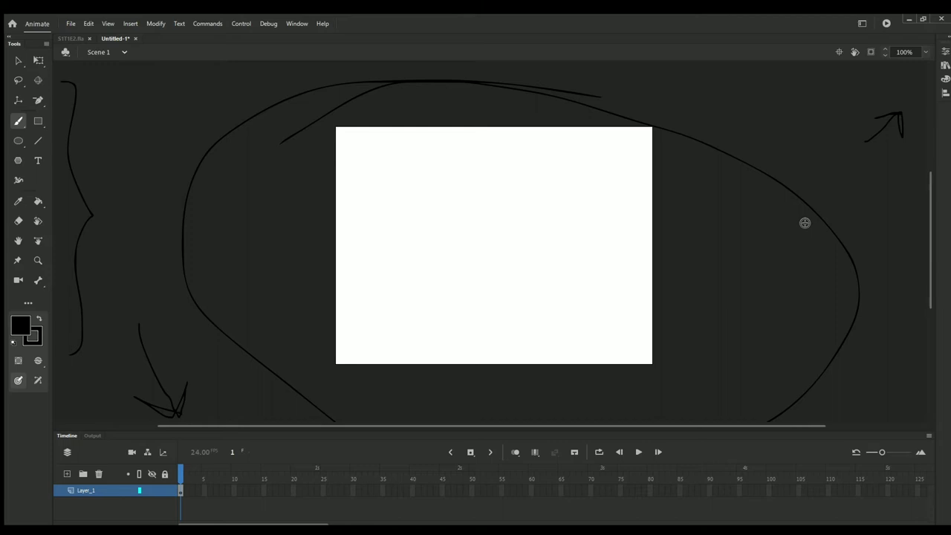
{"action": "mouse_move", "coordinate": [803, 219]}
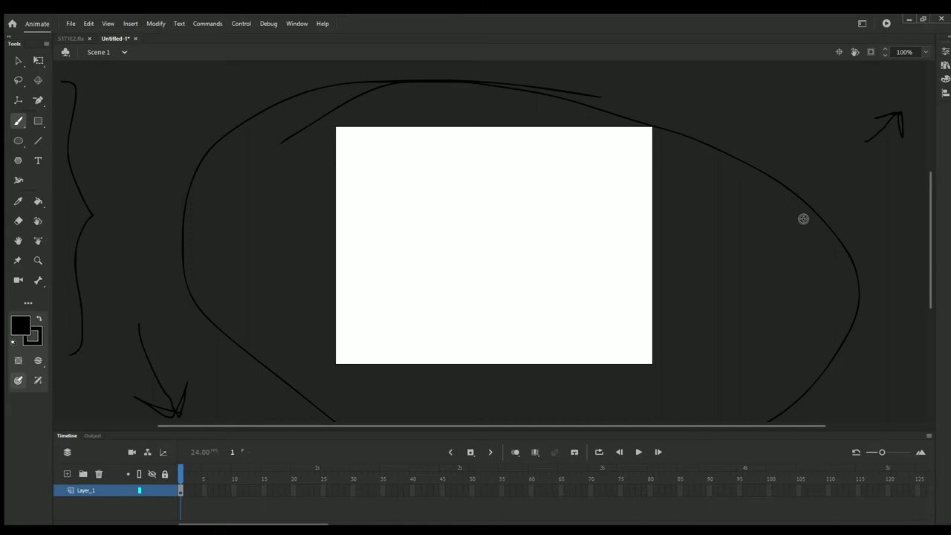
{"action": "mouse_move", "coordinate": [372, 247]}
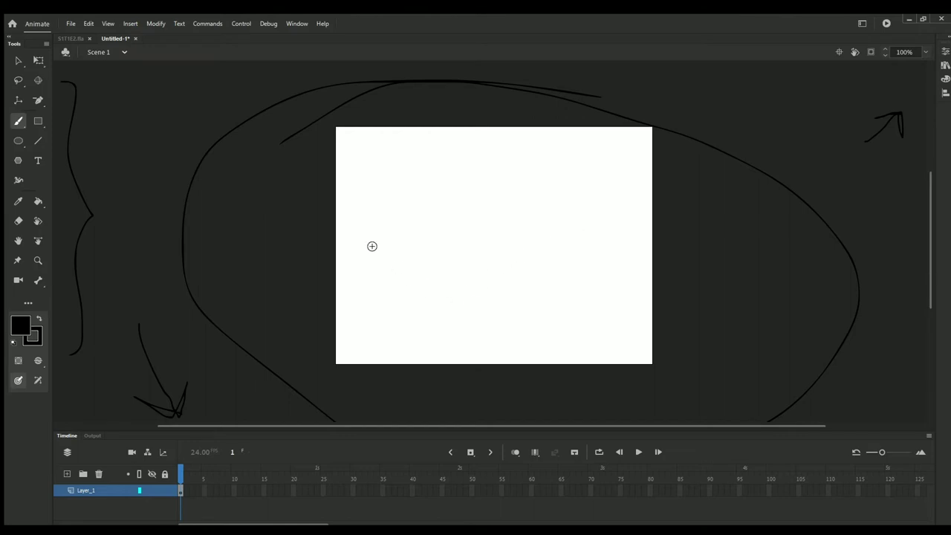
{"action": "mouse_move", "coordinate": [253, 202]}
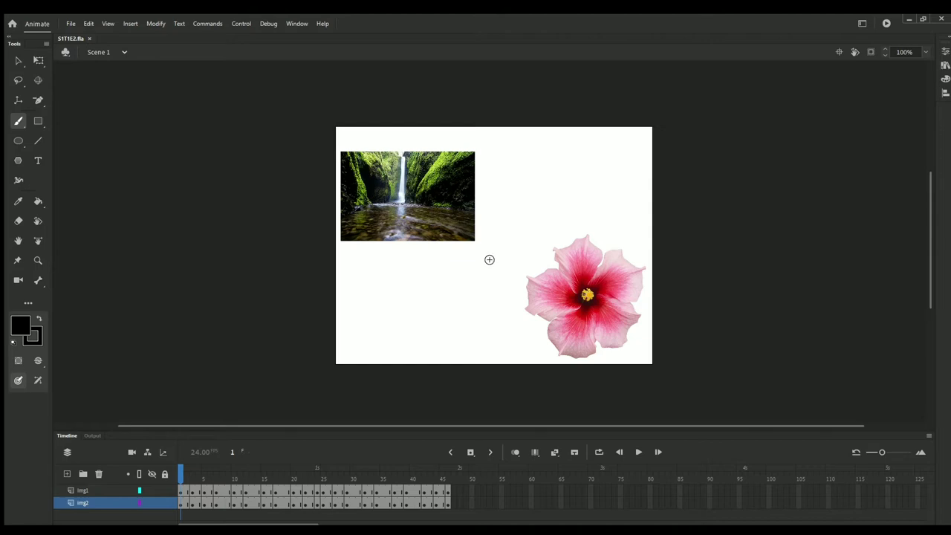
- Move the playhead to the last frame of the waterfall-and-hibiscus animation, then back to frame 1
{"action": "left_click", "coordinate": [638, 452]}
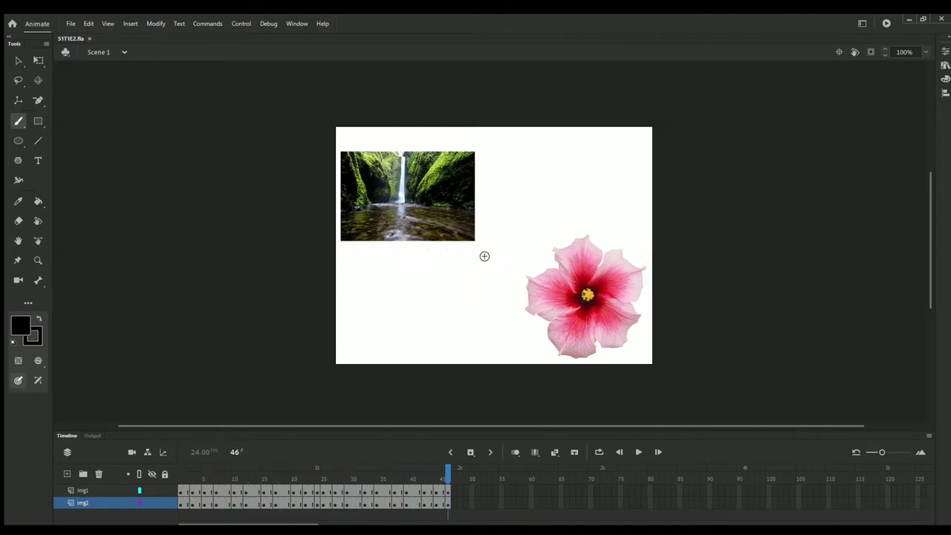
{"action": "left_click", "coordinate": [637, 452]}
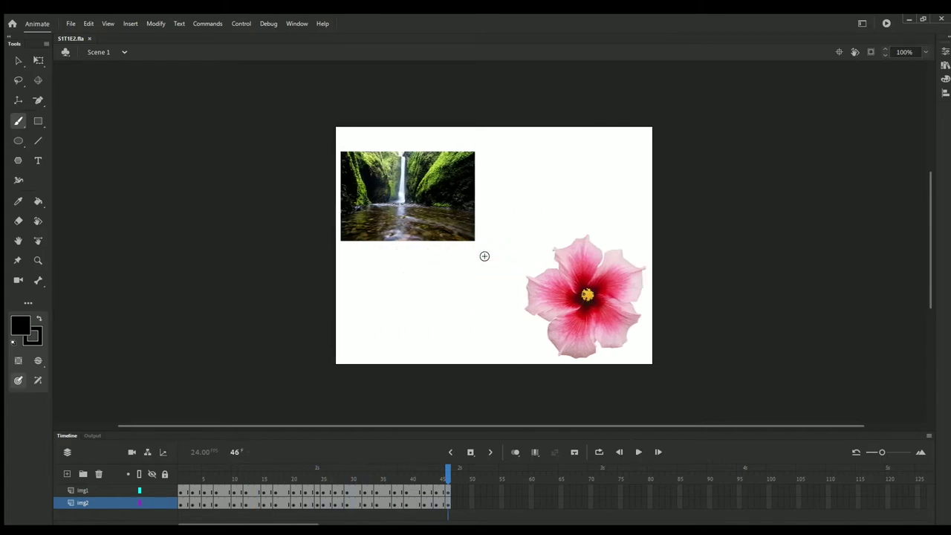
{"action": "left_click", "coordinate": [638, 451]}
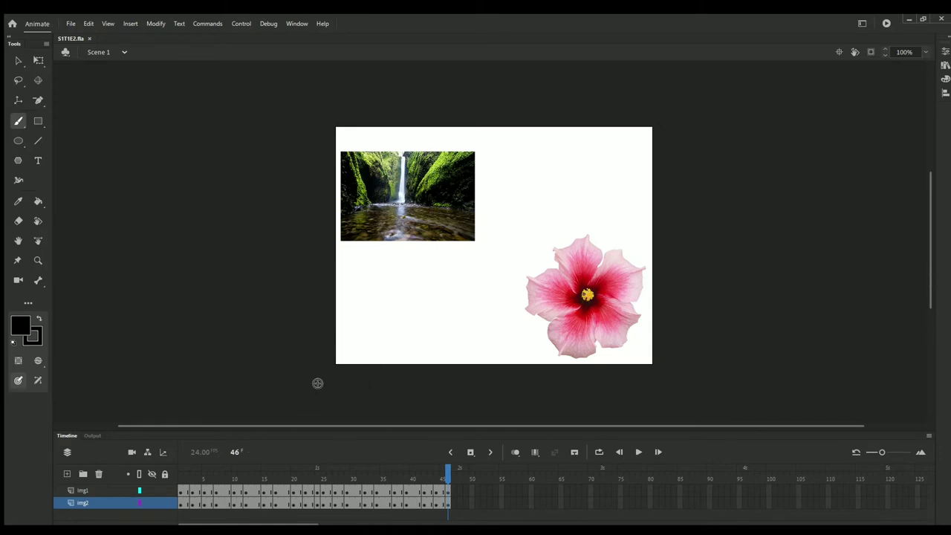
{"action": "mouse_move", "coordinate": [313, 382]}
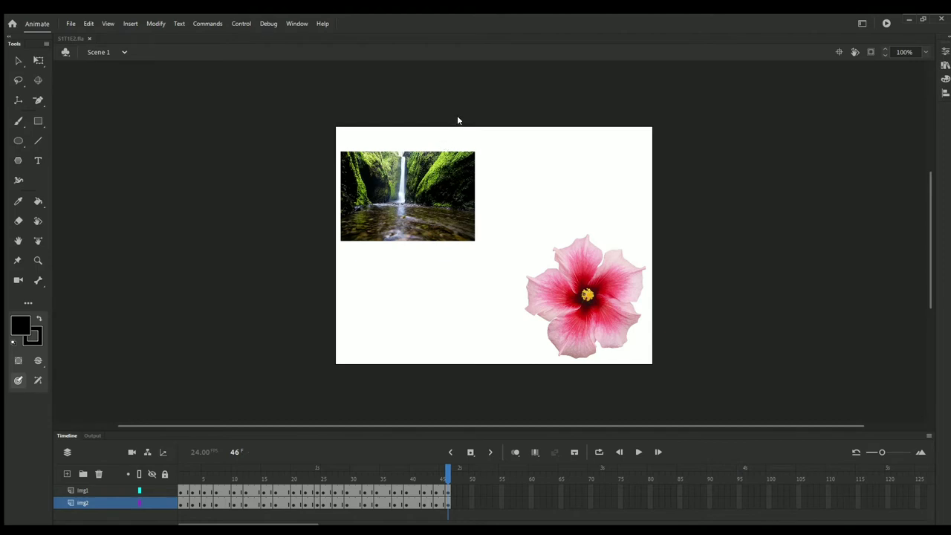
{"action": "mouse_move", "coordinate": [417, 217]}
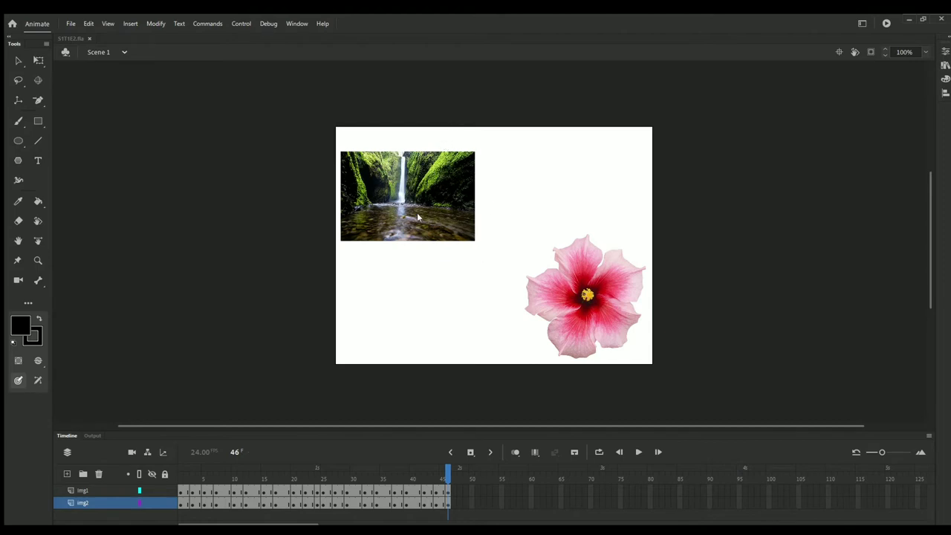
{"action": "mouse_move", "coordinate": [420, 258]}
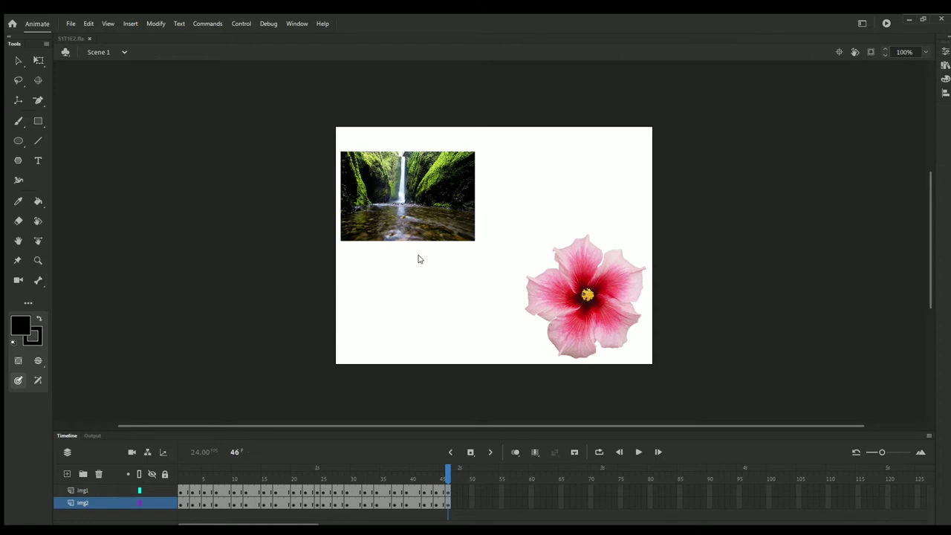
{"action": "mouse_move", "coordinate": [638, 117]}
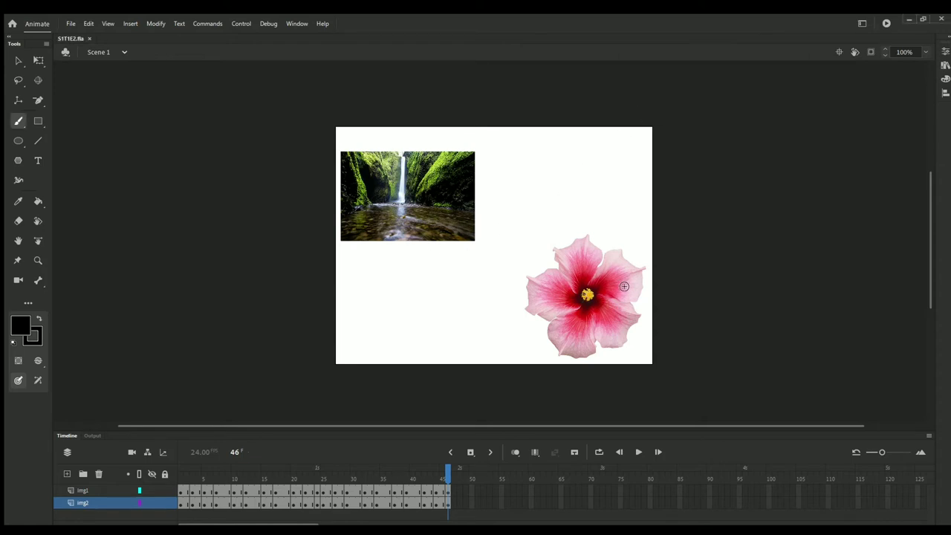
{"action": "mouse_move", "coordinate": [434, 303]}
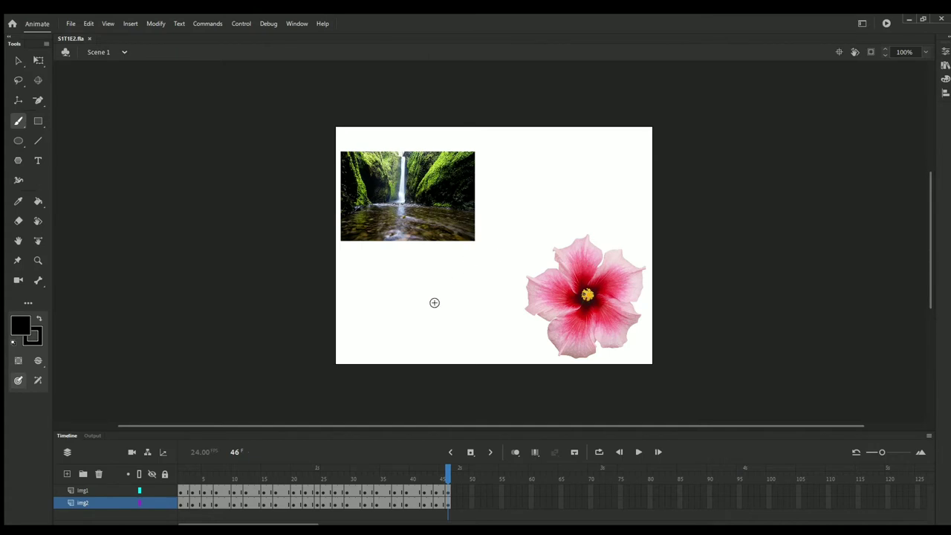
{"action": "mouse_move", "coordinate": [95, 381]}
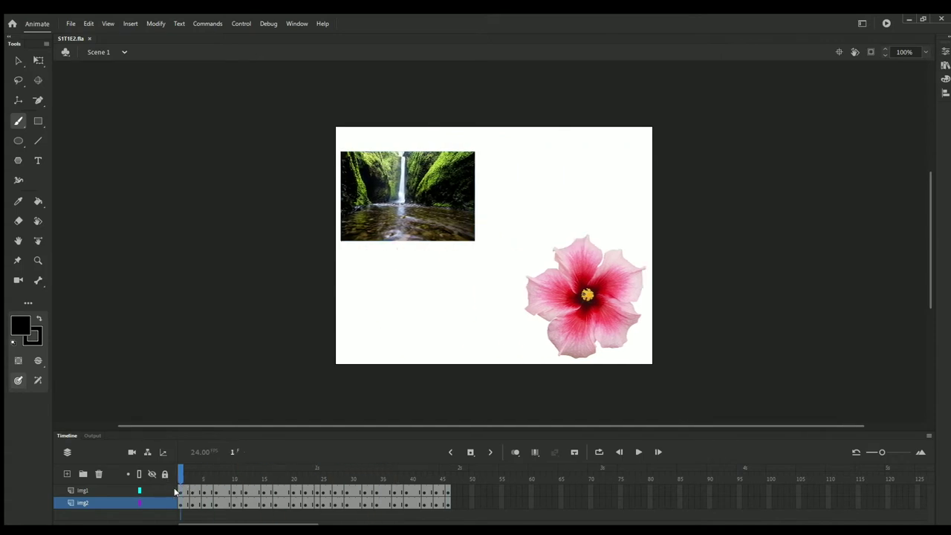
{"action": "mouse_move", "coordinate": [300, 480]}
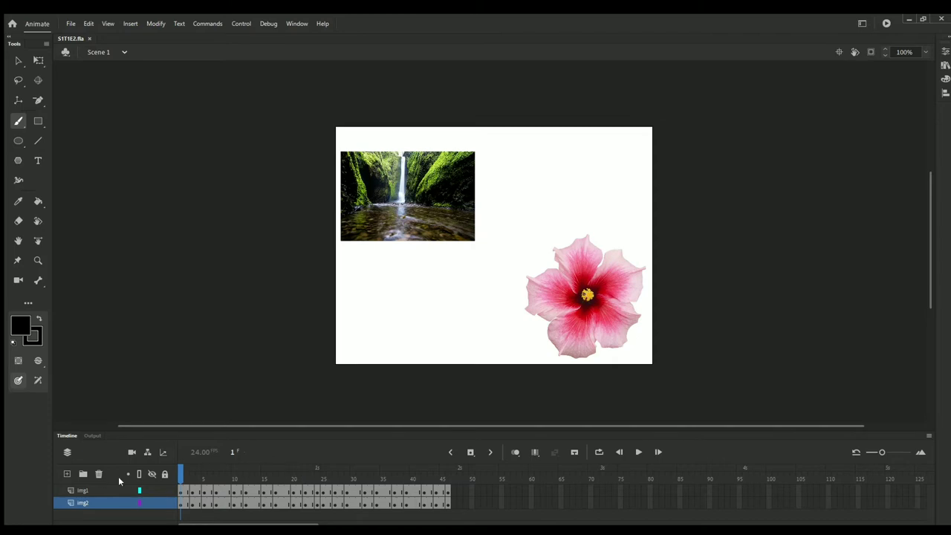
- Make the upper of the two layers the active layer in the Timeline
{"action": "left_click", "coordinate": [83, 490]}
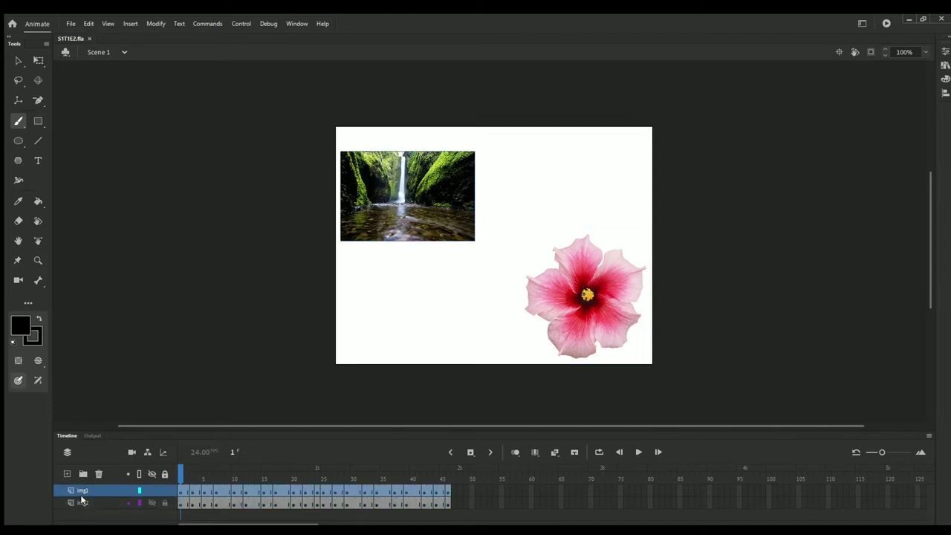
{"action": "left_click", "coordinate": [83, 502]}
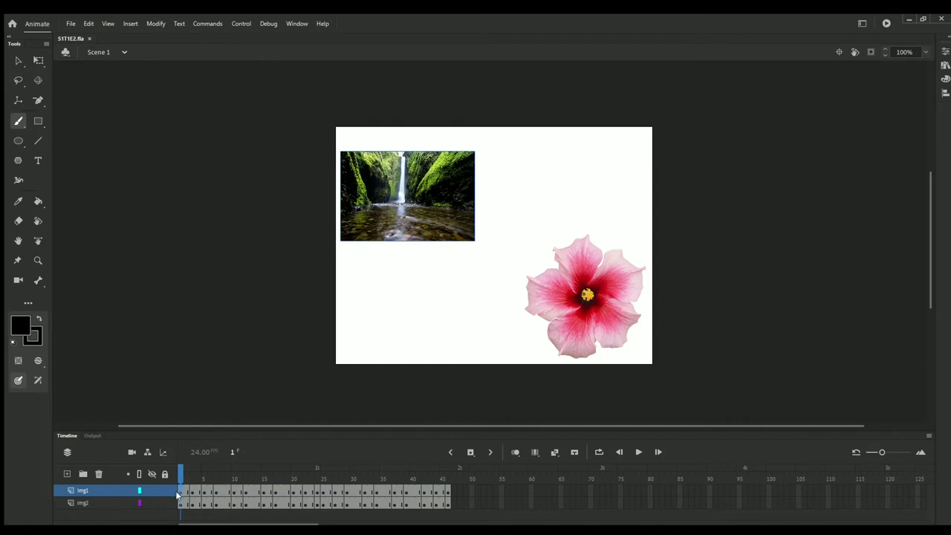
- Scrub the playhead to a midway frame where the waterfall sits upper right, then choose the Selection tool
{"action": "left_click", "coordinate": [83, 503]}
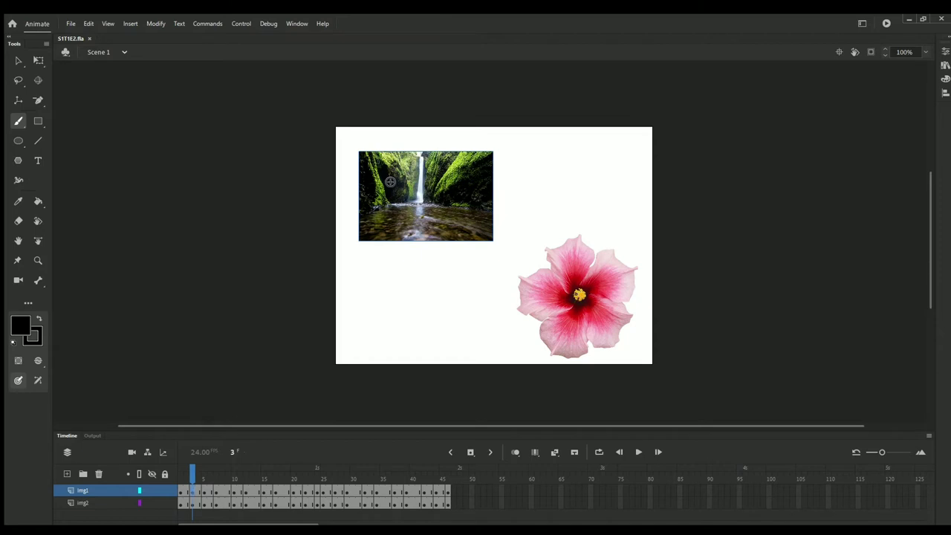
{"action": "mouse_move", "coordinate": [455, 241]}
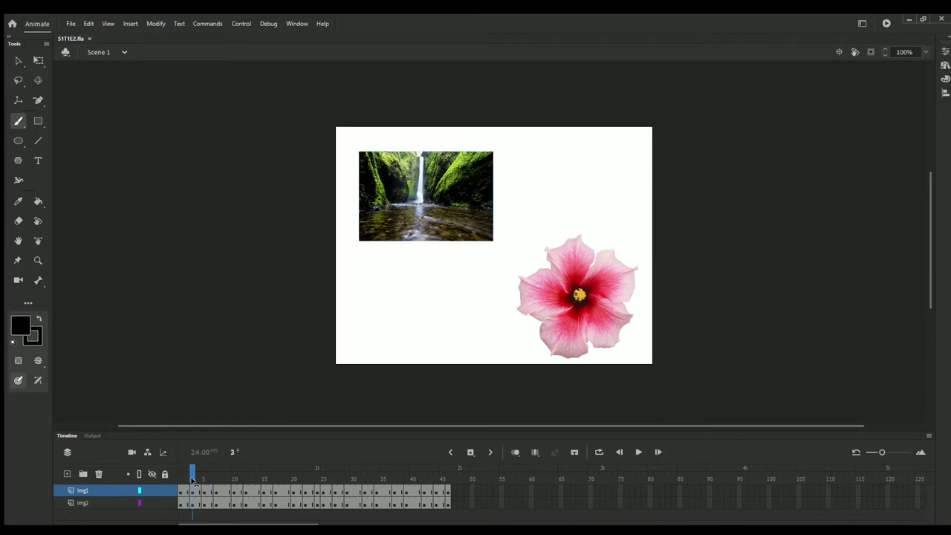
{"action": "left_click", "coordinate": [188, 475]}
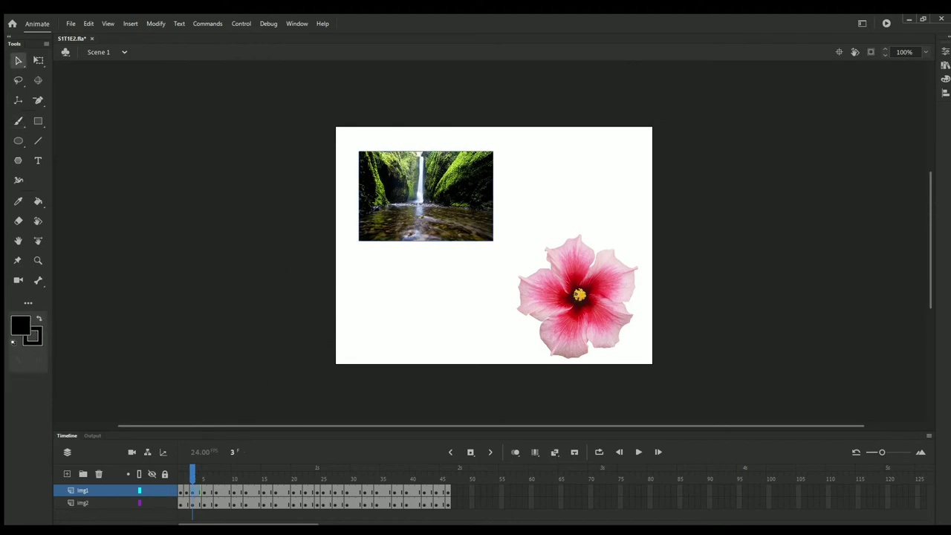
{"action": "left_click", "coordinate": [200, 473]}
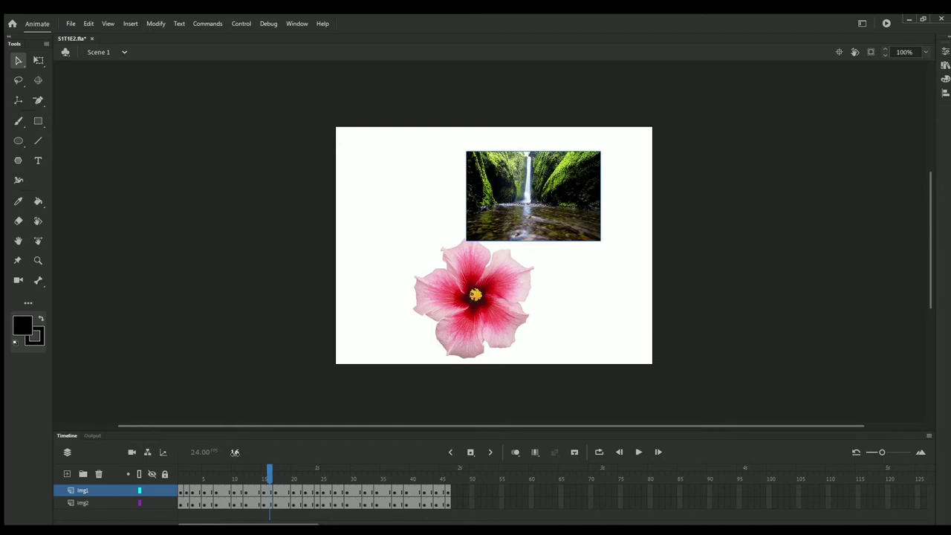
- Preview the animation around frames 20, 19 and back to 15 by moving the playhead
{"action": "left_click", "coordinate": [305, 473]}
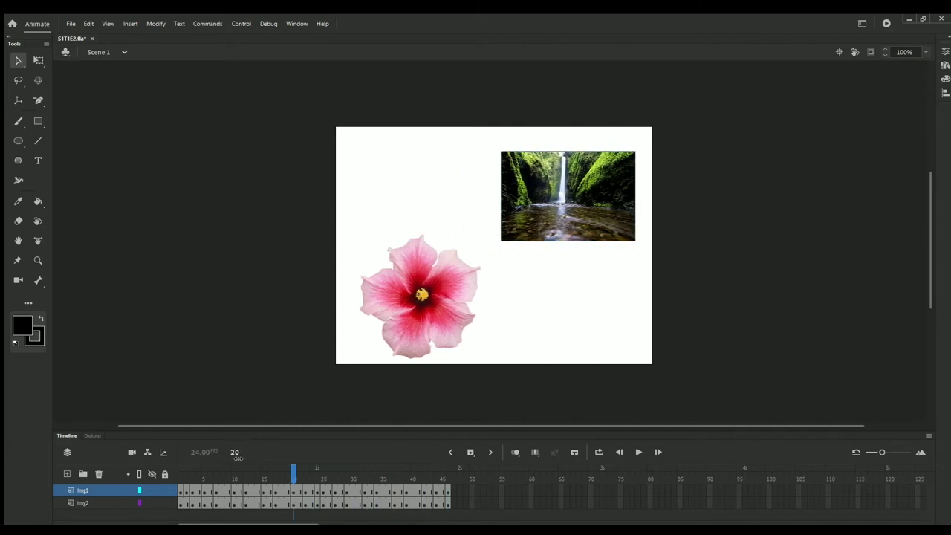
{"action": "left_click", "coordinate": [217, 473]}
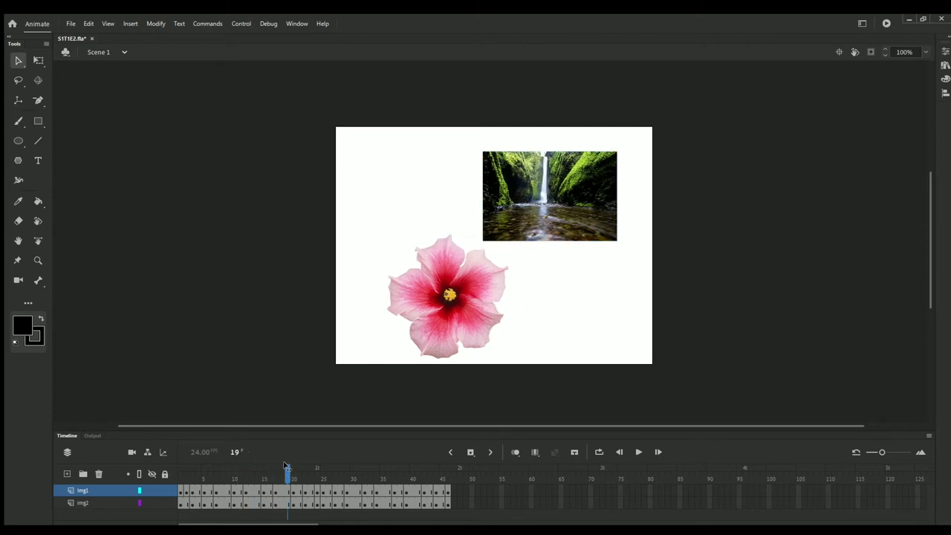
{"action": "left_click_drag", "start_coordinate": [288, 473], "coordinate": [263, 473]}
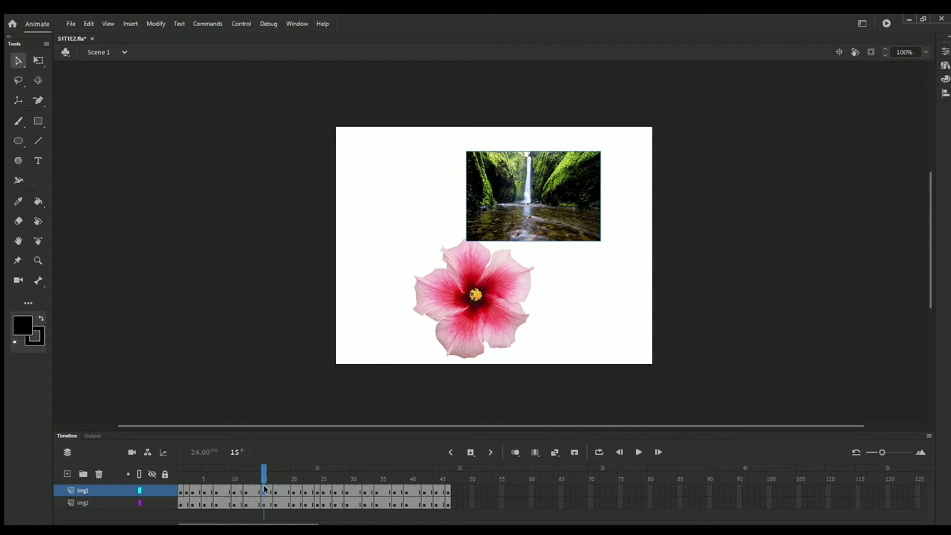
- Scrub forward through frame 17 and land on a later frame near 31
{"action": "left_click_drag", "start_coordinate": [265, 469], "coordinate": [275, 469]}
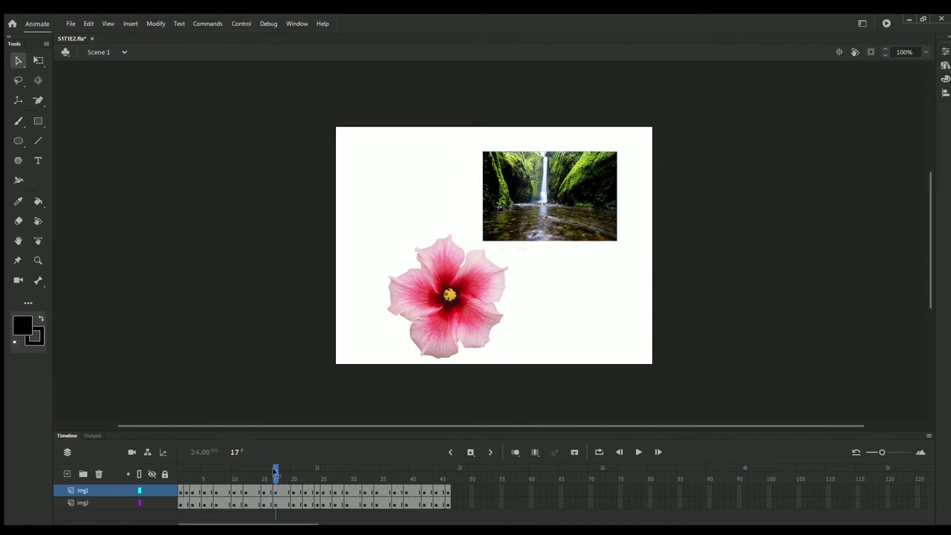
{"action": "left_click_drag", "start_coordinate": [275, 470], "coordinate": [233, 469]}
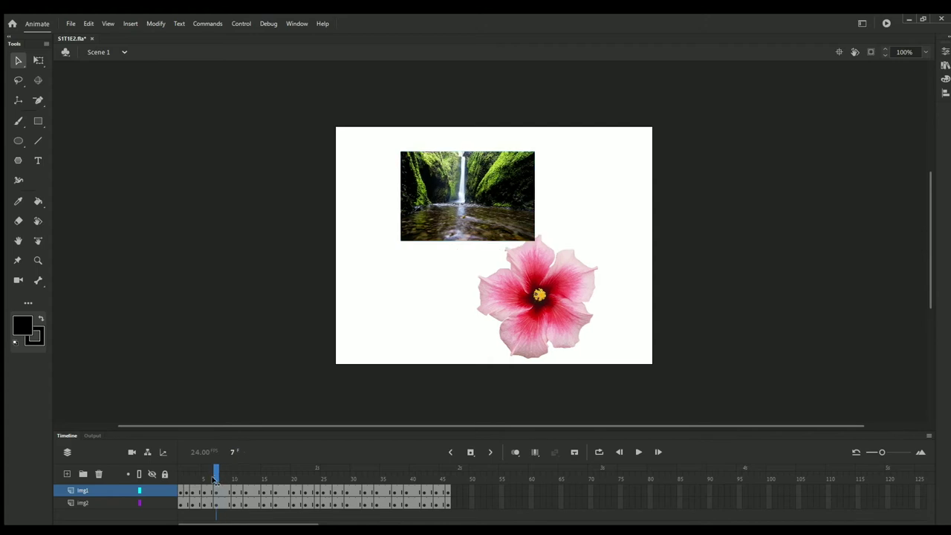
{"action": "left_click", "coordinate": [222, 473]}
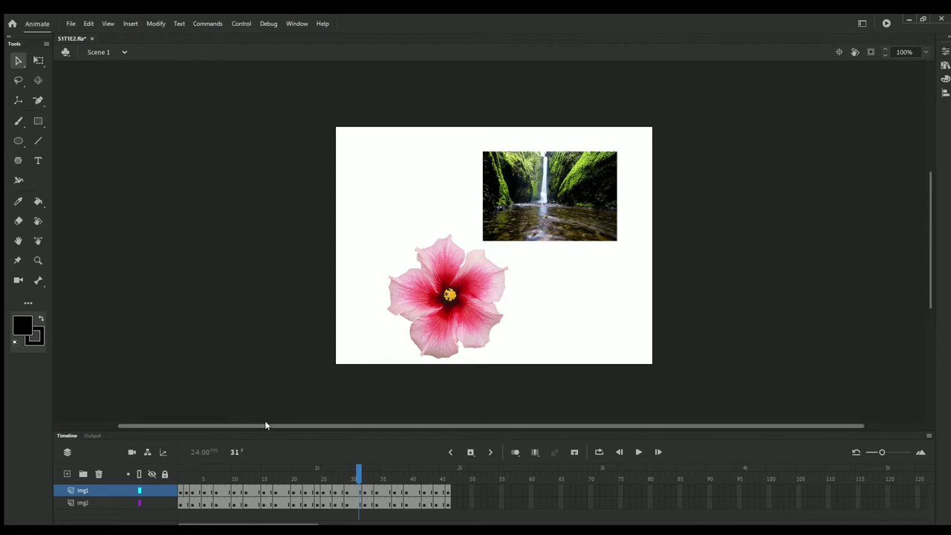
{"action": "mouse_move", "coordinate": [271, 426]}
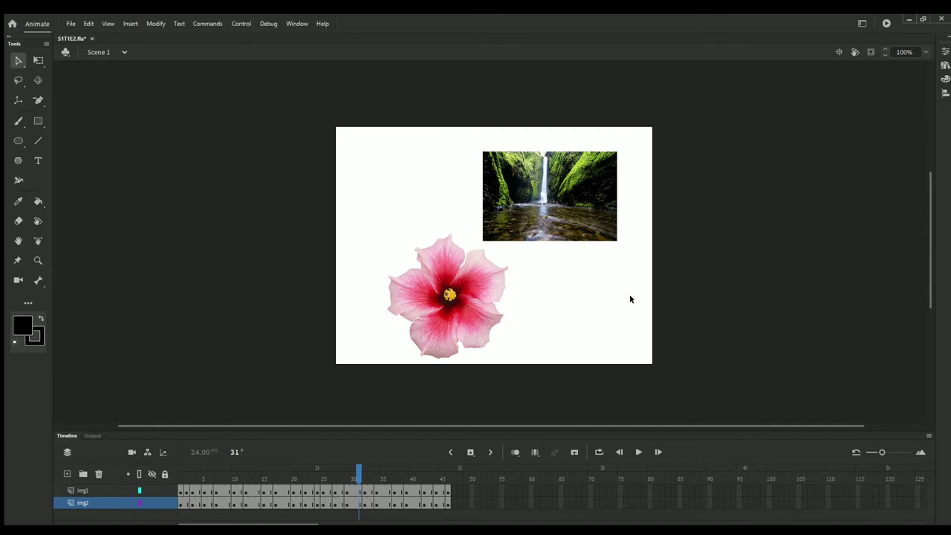
{"action": "mouse_move", "coordinate": [606, 306]}
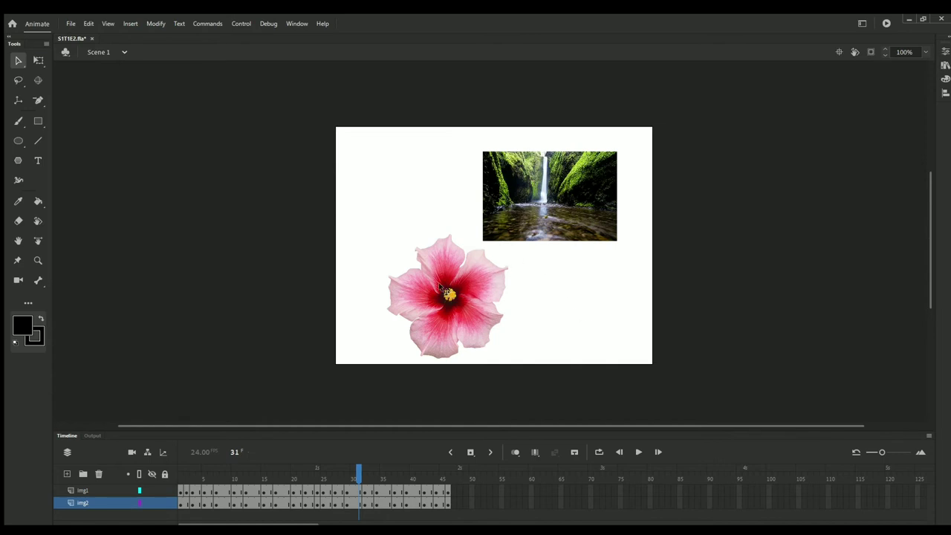
{"action": "mouse_move", "coordinate": [443, 288]}
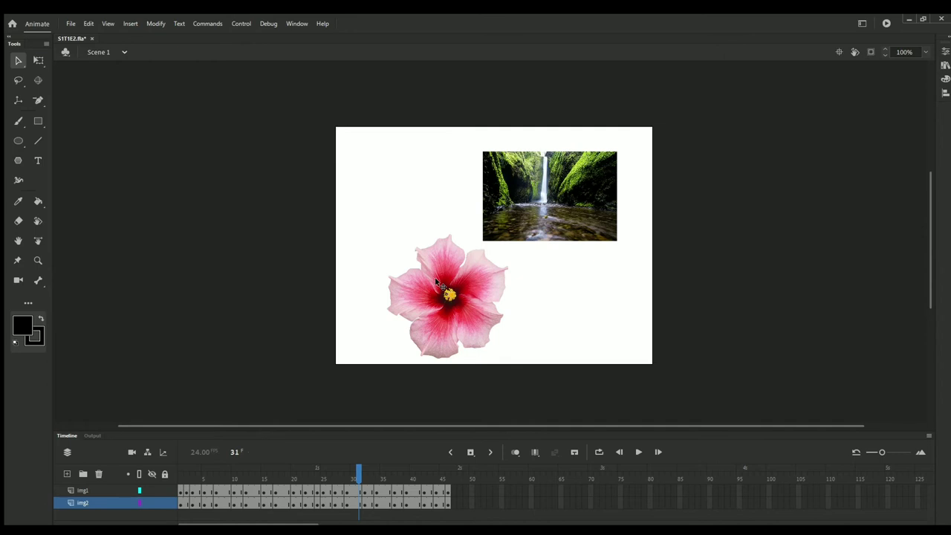
{"action": "mouse_move", "coordinate": [796, 214]}
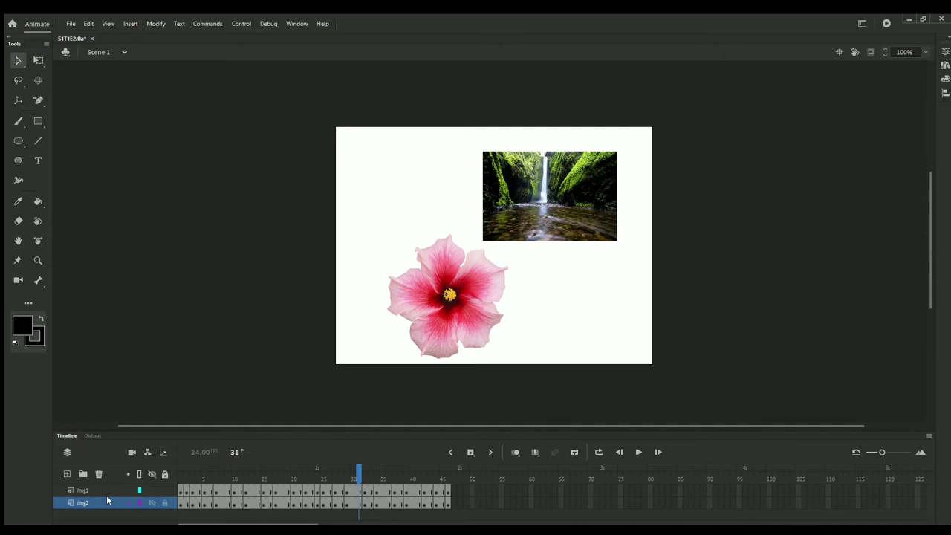
- Return the playhead to the opening frames and switch Onion Skin ghosting off
{"action": "left_click_drag", "start_coordinate": [359, 472], "coordinate": [205, 473]}
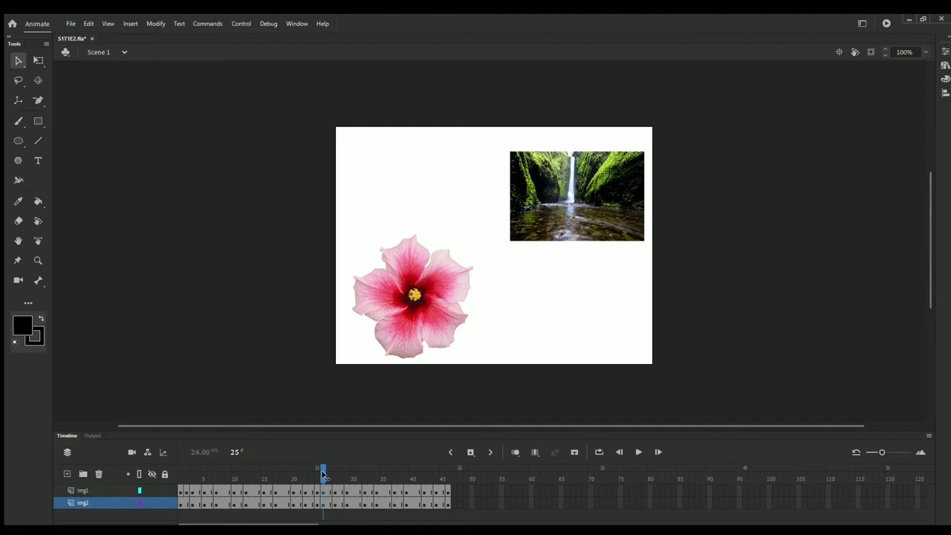
{"action": "mouse_move", "coordinate": [335, 454]}
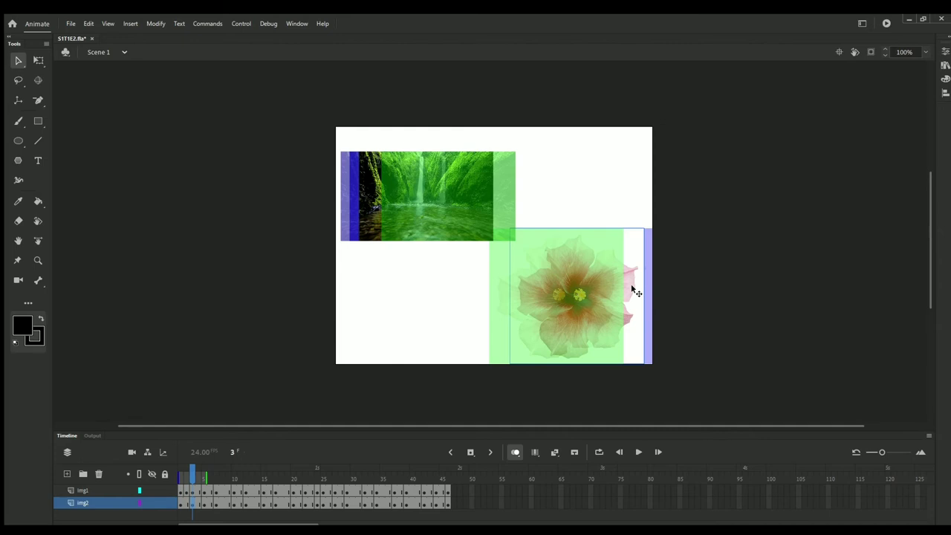
{"action": "mouse_move", "coordinate": [687, 329]}
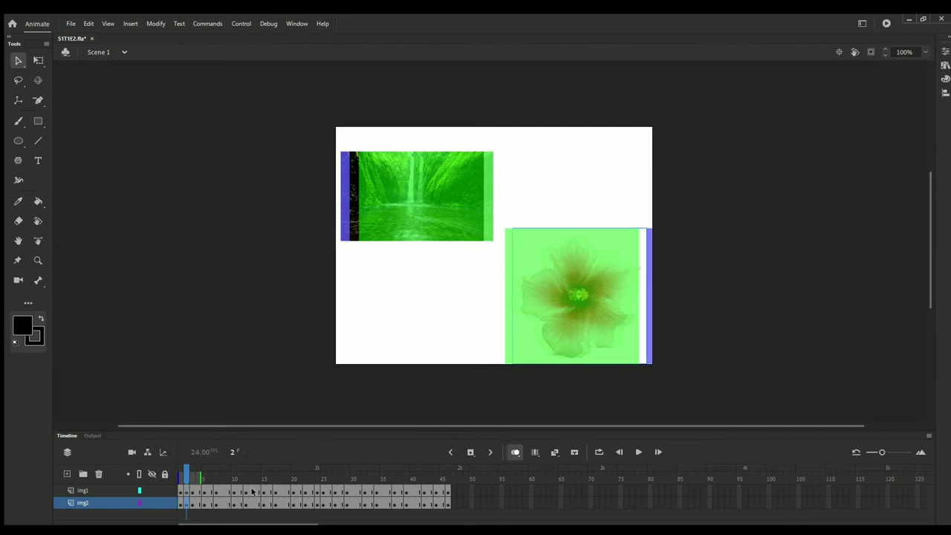
{"action": "left_click", "coordinate": [199, 472]}
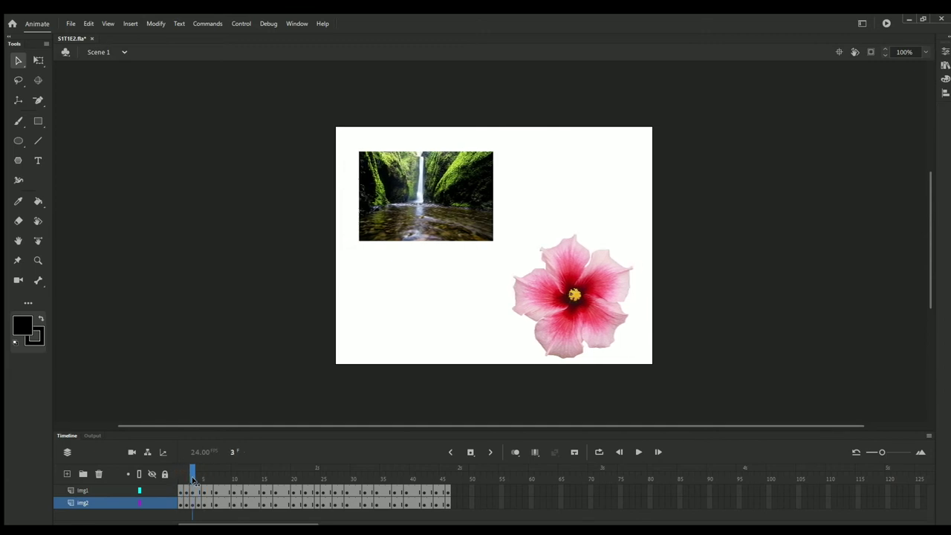
{"action": "left_click_drag", "start_coordinate": [193, 473], "coordinate": [205, 472]}
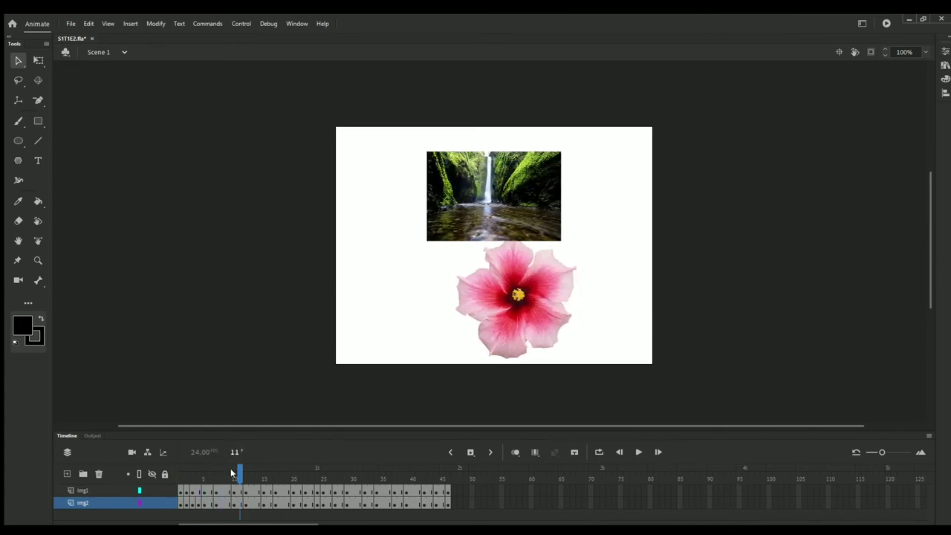
{"action": "left_click_drag", "start_coordinate": [238, 473], "coordinate": [205, 473]}
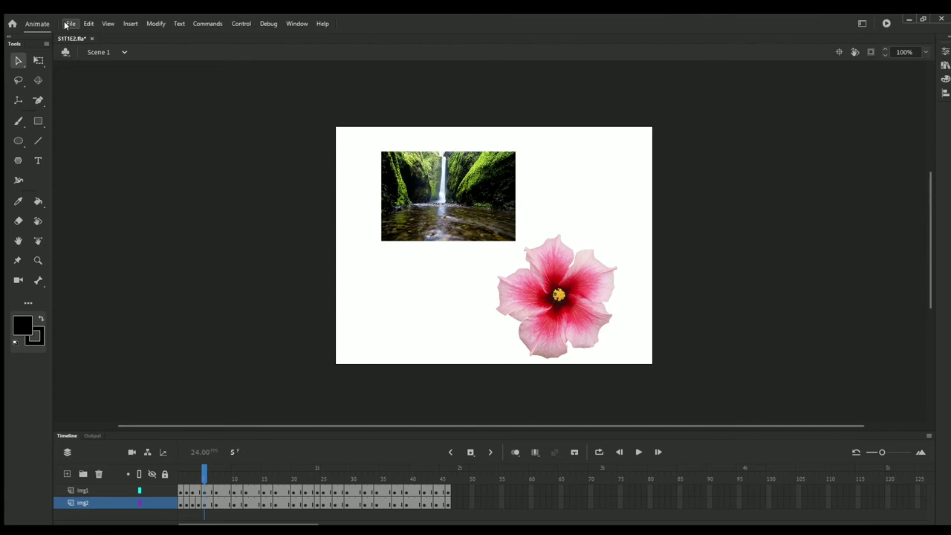
{"action": "mouse_move", "coordinate": [253, 30]}
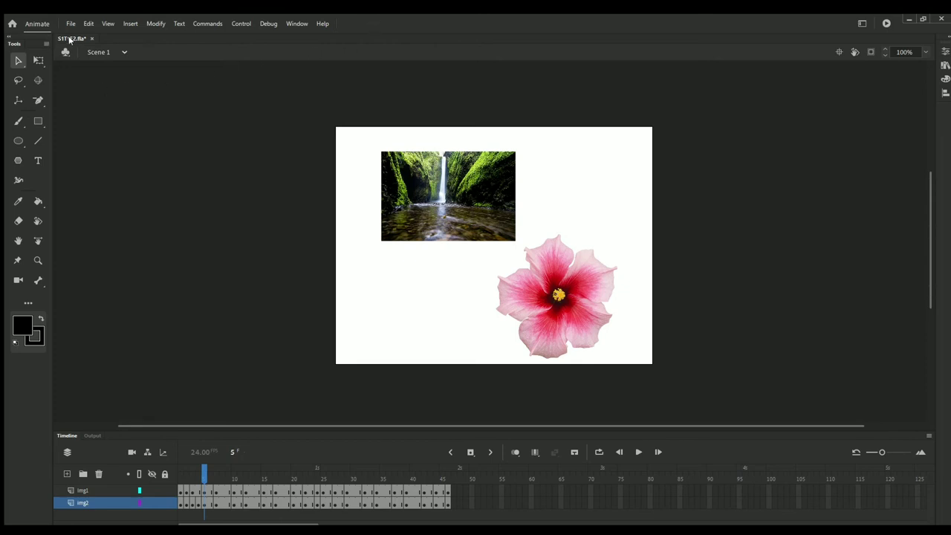
{"action": "mouse_move", "coordinate": [844, 64]}
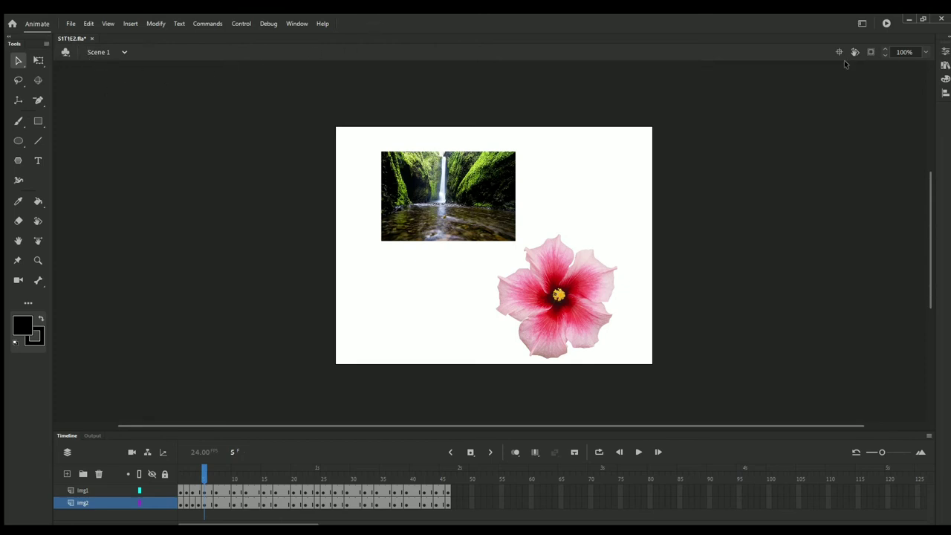
{"action": "mouse_move", "coordinate": [463, 292]}
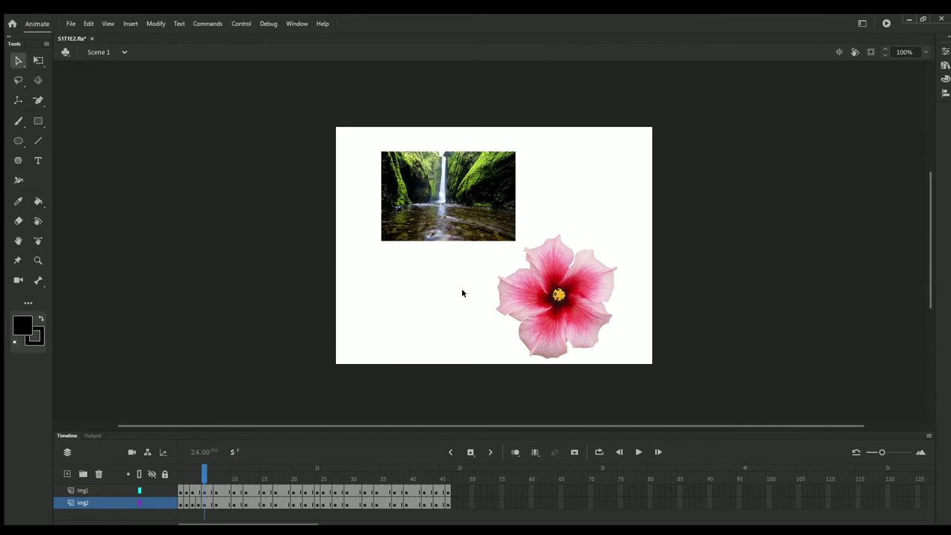
{"action": "mouse_move", "coordinate": [125, 50]}
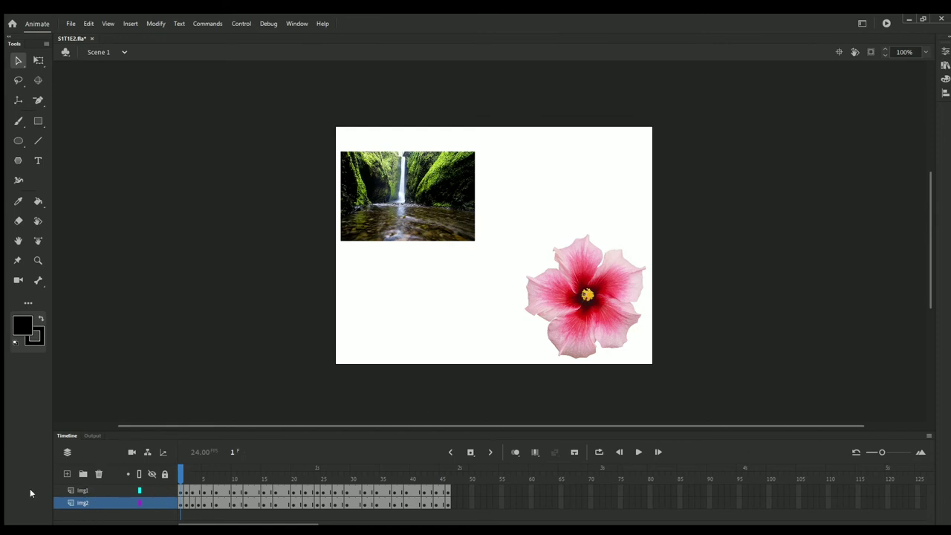
{"action": "mouse_move", "coordinate": [407, 470]}
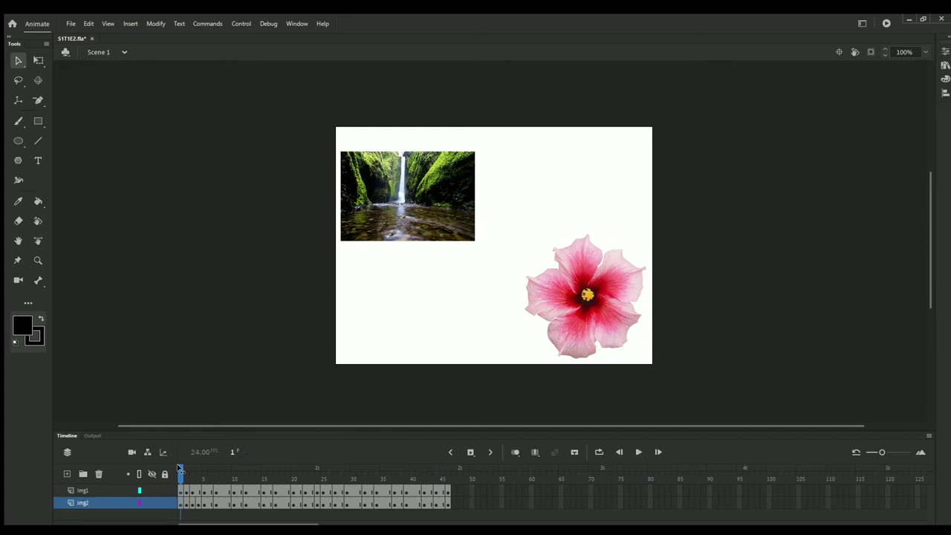
- Hold at frame 14 with the waterfall top centre and deselect the flower image
{"action": "left_click", "coordinate": [83, 490]}
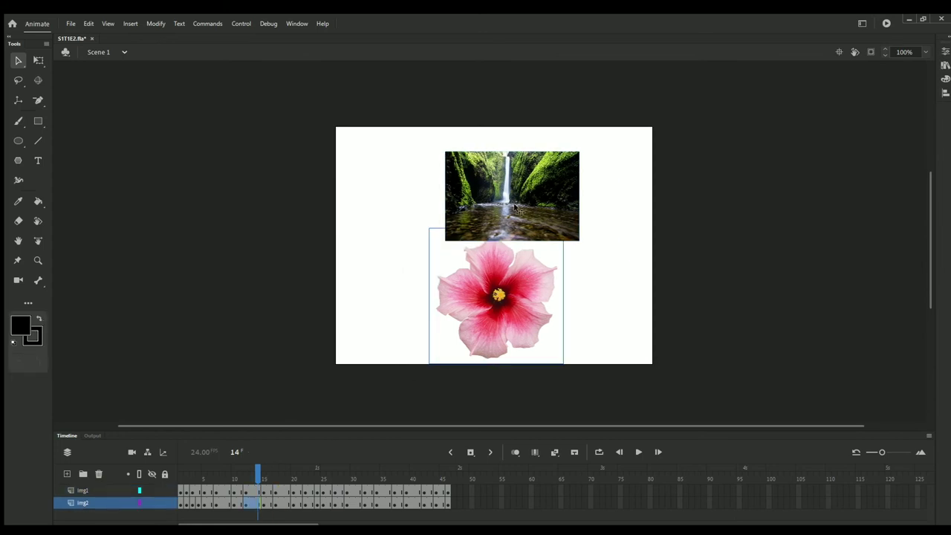
{"action": "left_click", "coordinate": [83, 490]}
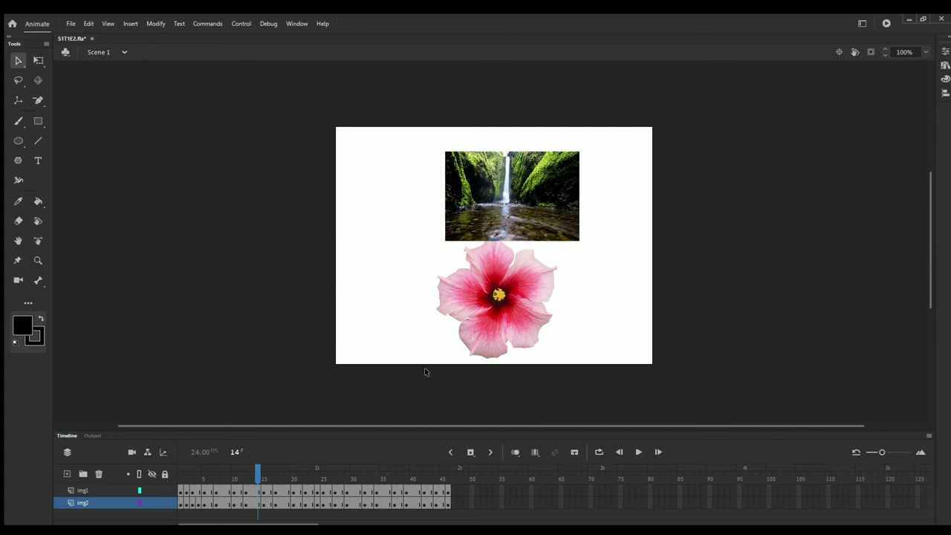
{"action": "mouse_move", "coordinate": [480, 93]}
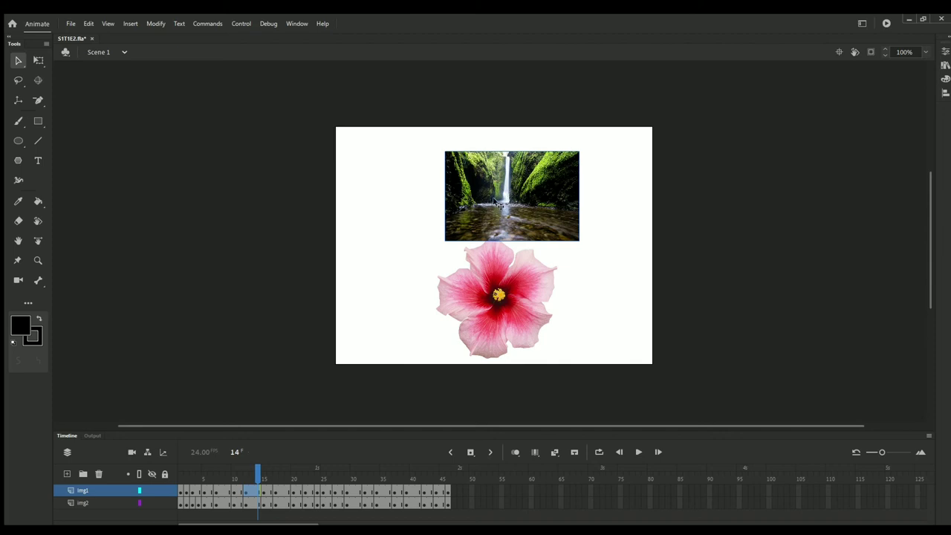
{"action": "mouse_move", "coordinate": [511, 264]}
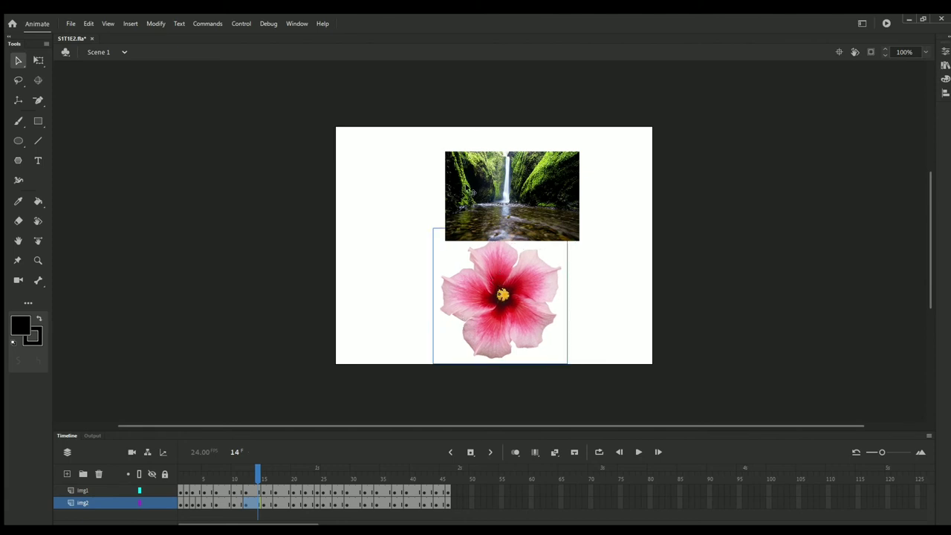
{"action": "left_click", "coordinate": [83, 490]}
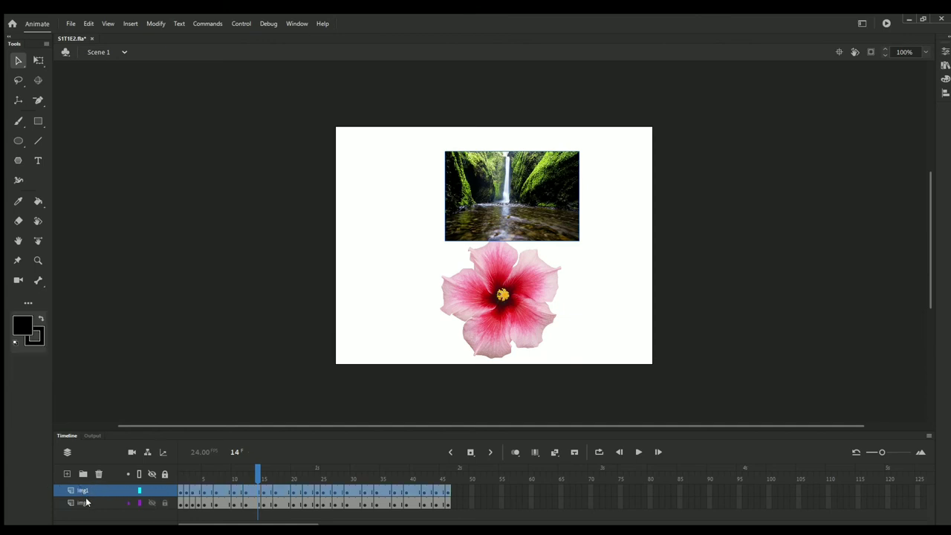
{"action": "left_click", "coordinate": [84, 502]}
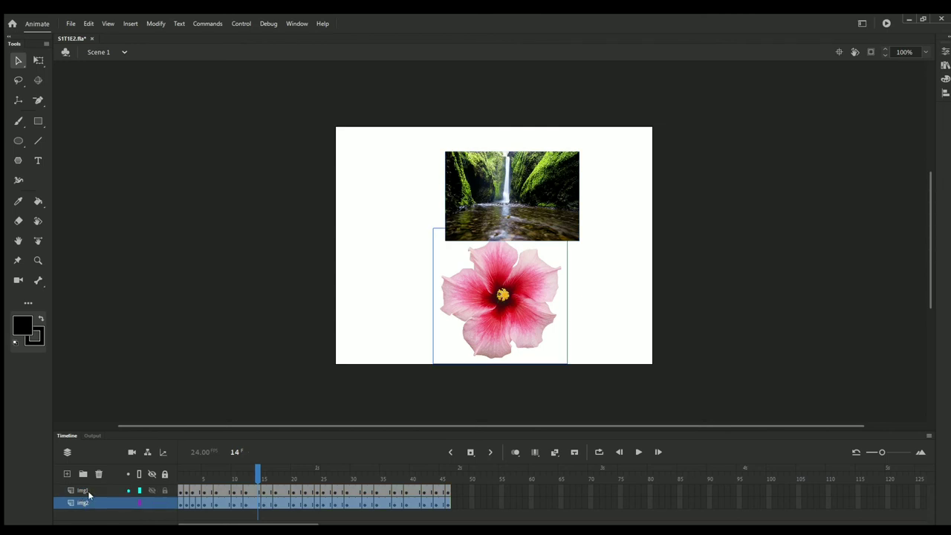
{"action": "left_click", "coordinate": [83, 490]}
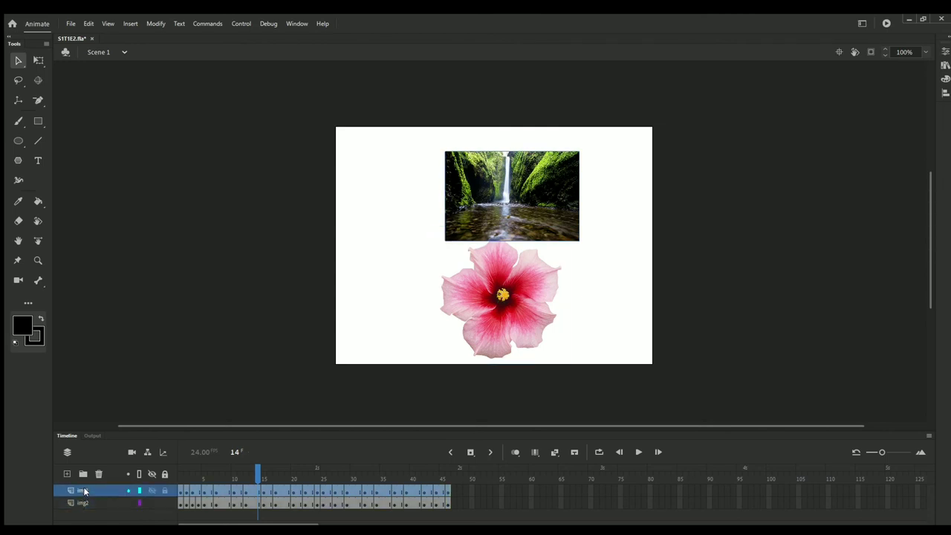
{"action": "left_click", "coordinate": [84, 502]}
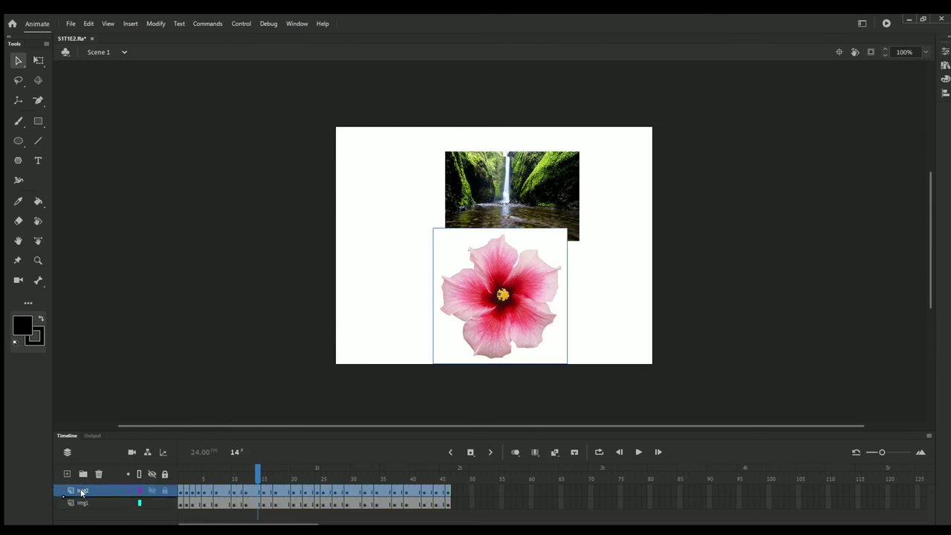
{"action": "left_click", "coordinate": [83, 502]}
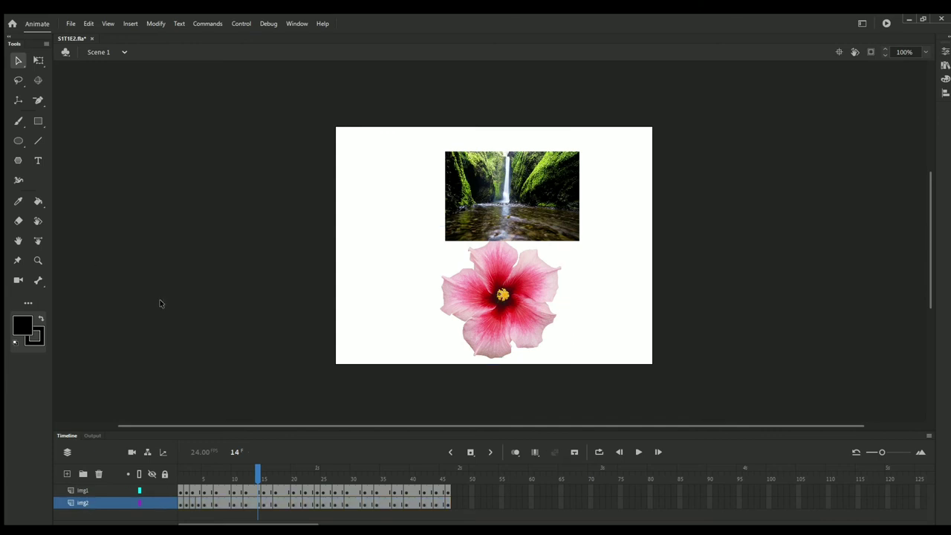
{"action": "left_click", "coordinate": [499, 300]}
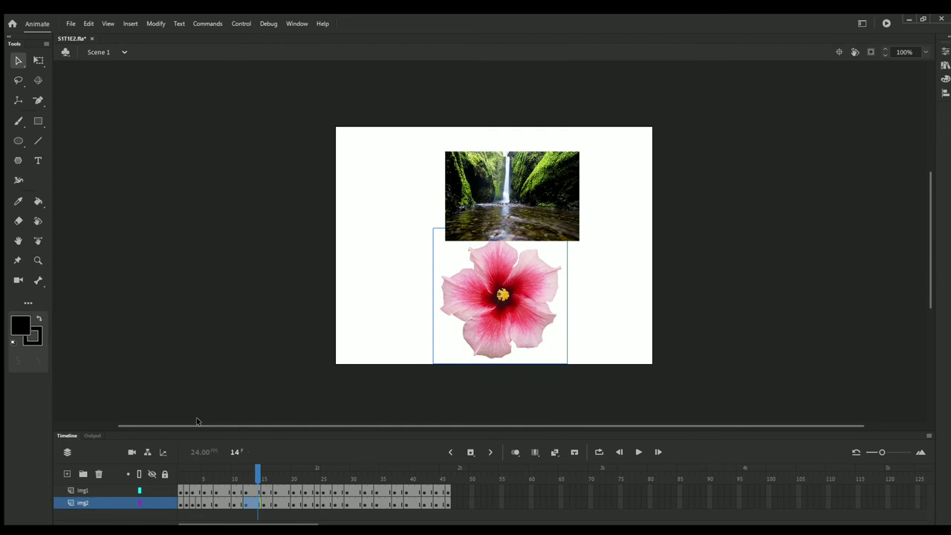
{"action": "left_click", "coordinate": [83, 491]}
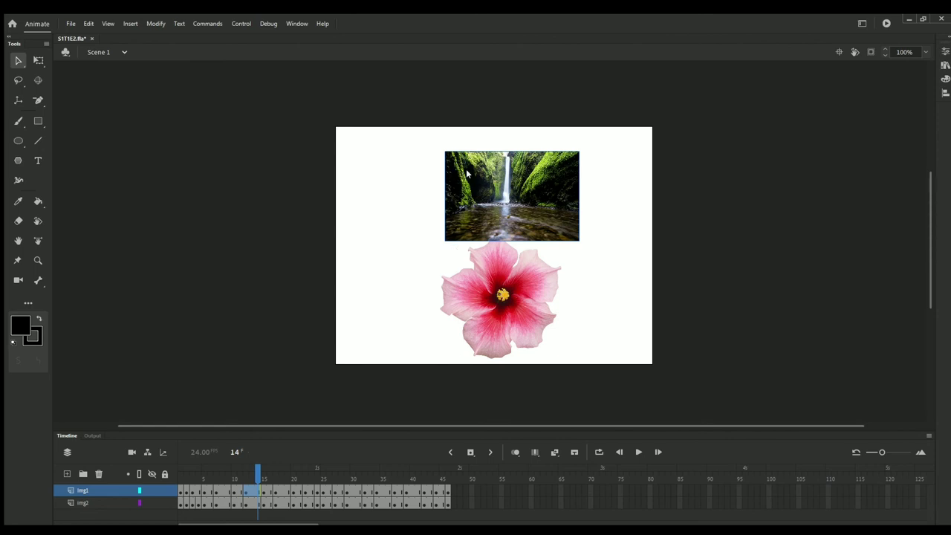
{"action": "mouse_move", "coordinate": [506, 321]}
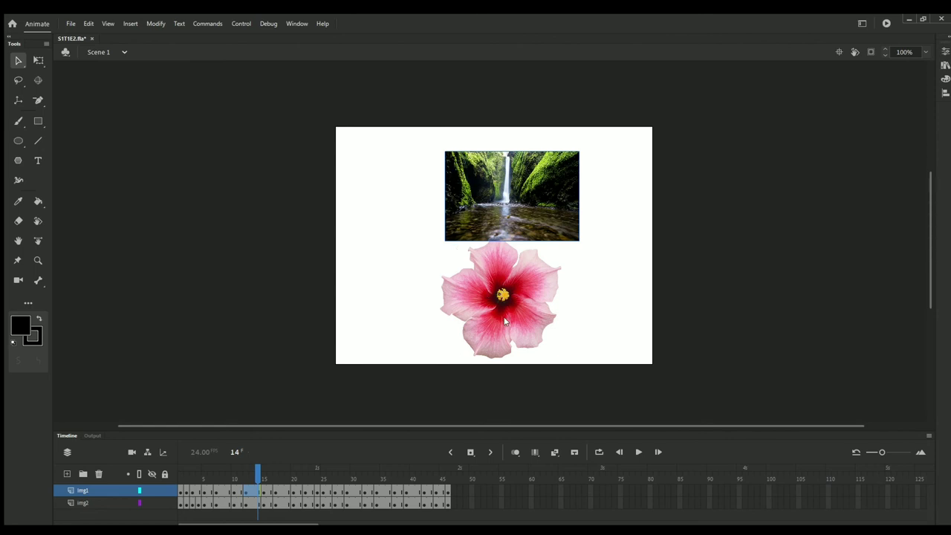
{"action": "mouse_move", "coordinate": [633, 361]}
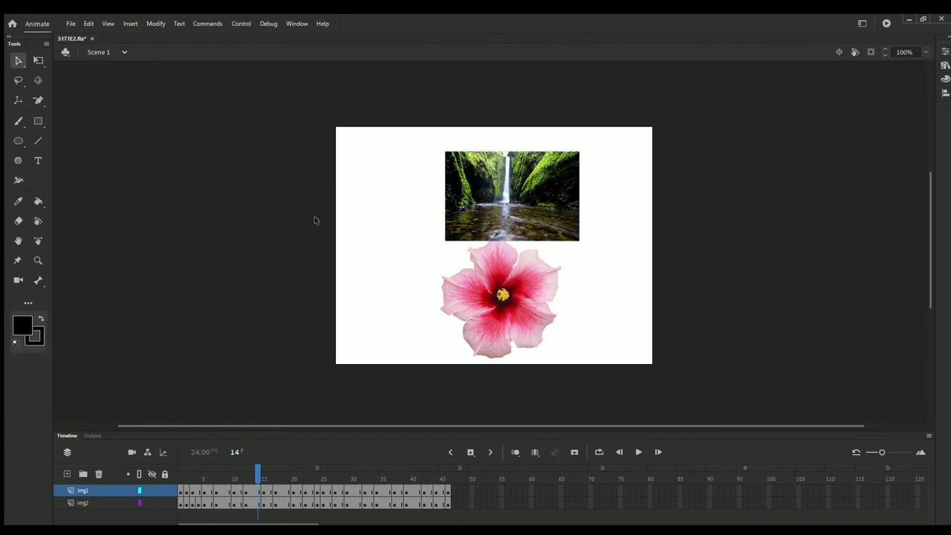
{"action": "left_click", "coordinate": [83, 490]}
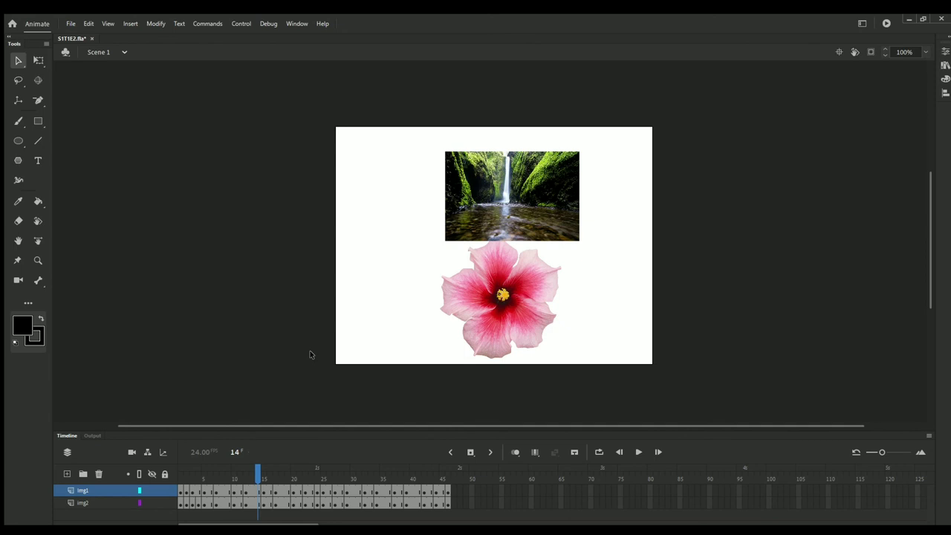
{"action": "mouse_move", "coordinate": [541, 58]}
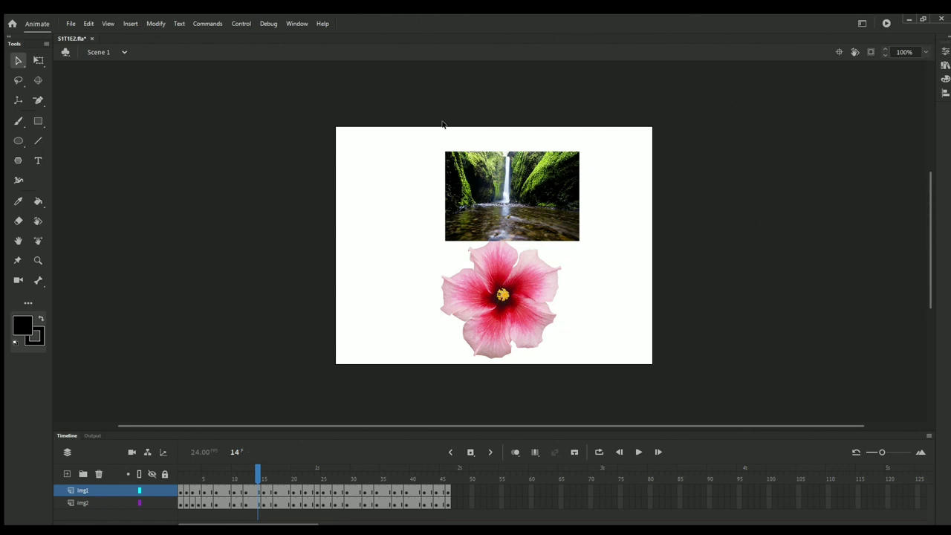
{"action": "mouse_move", "coordinate": [835, 504]}
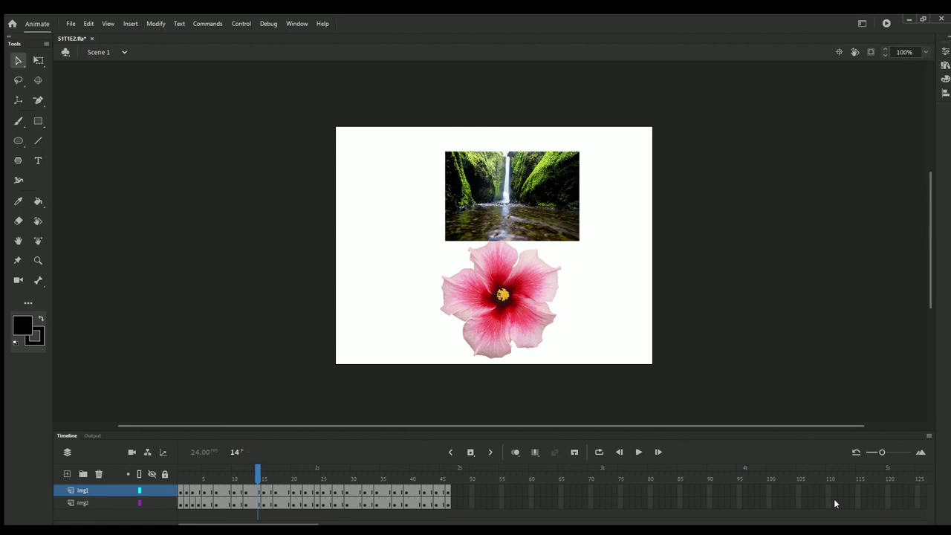
{"action": "mouse_move", "coordinate": [824, 193]}
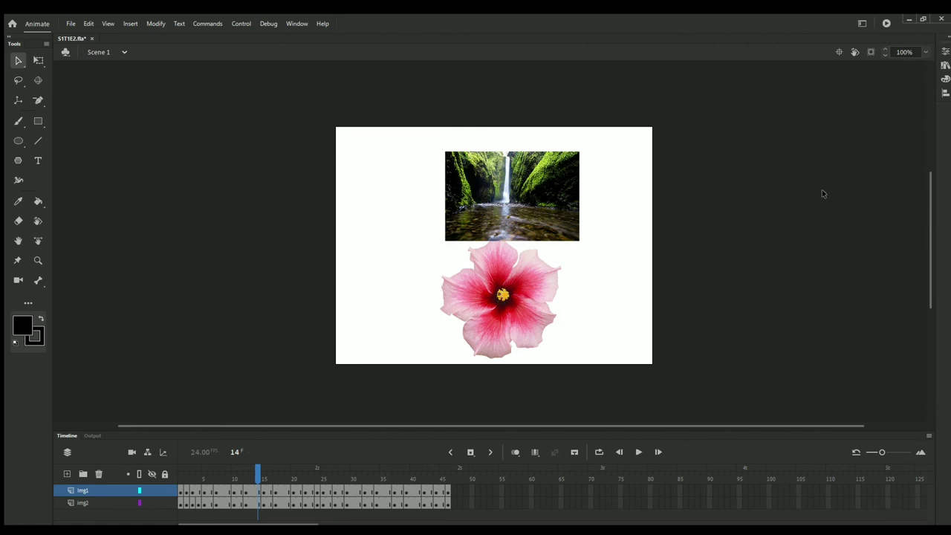
{"action": "mouse_move", "coordinate": [928, 413]}
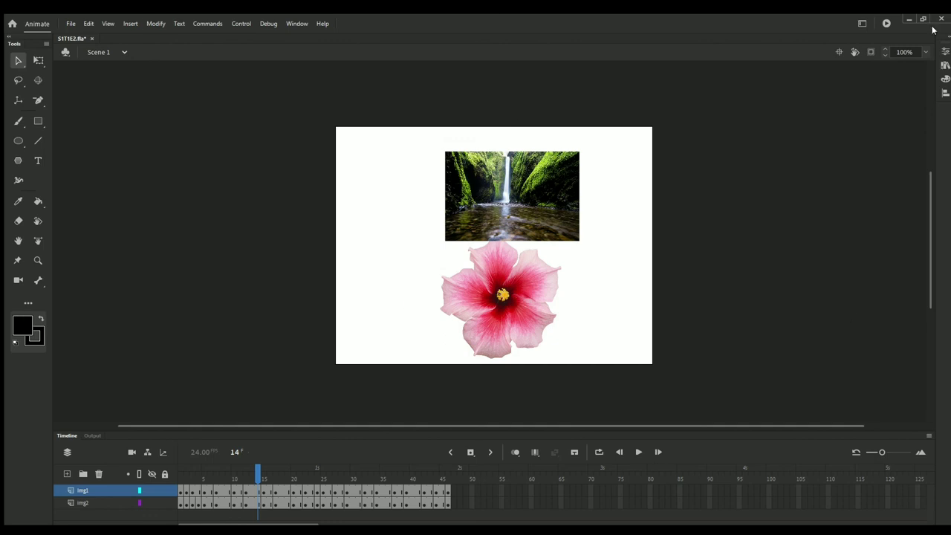
{"action": "mouse_move", "coordinate": [828, 37]}
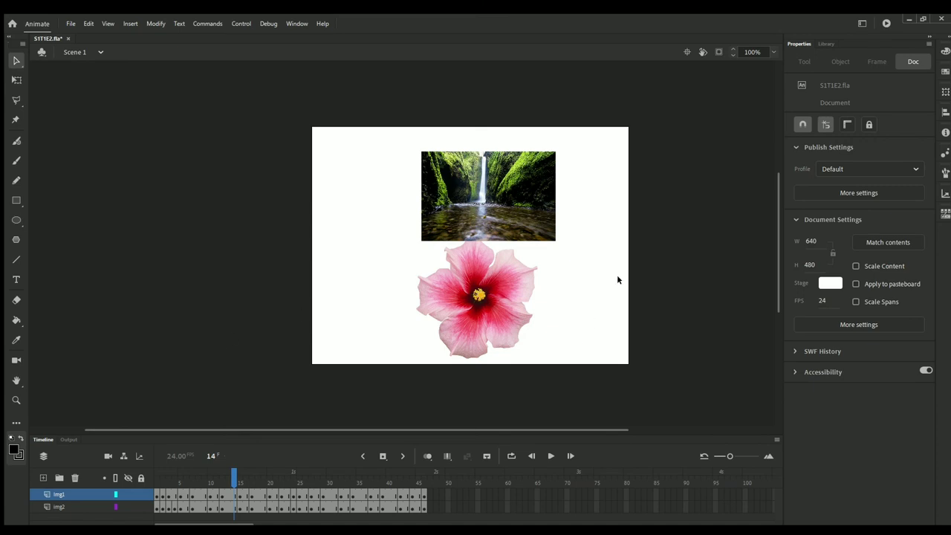
{"action": "mouse_move", "coordinate": [898, 22]}
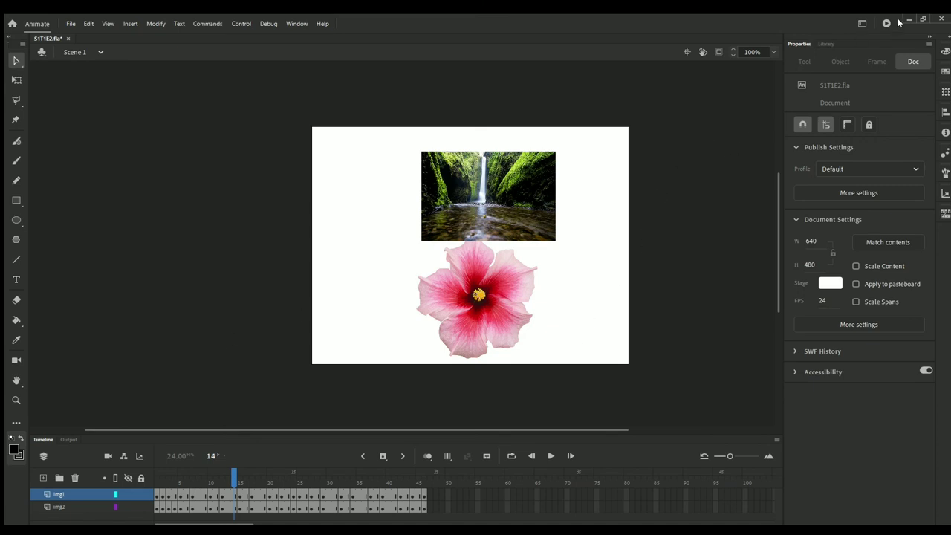
{"action": "mouse_move", "coordinate": [763, 110]}
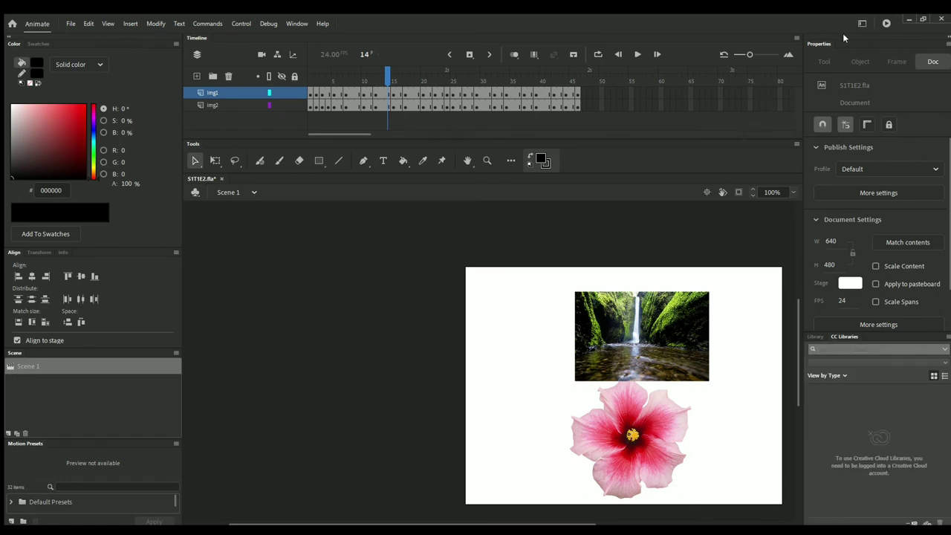
{"action": "mouse_move", "coordinate": [764, 128]}
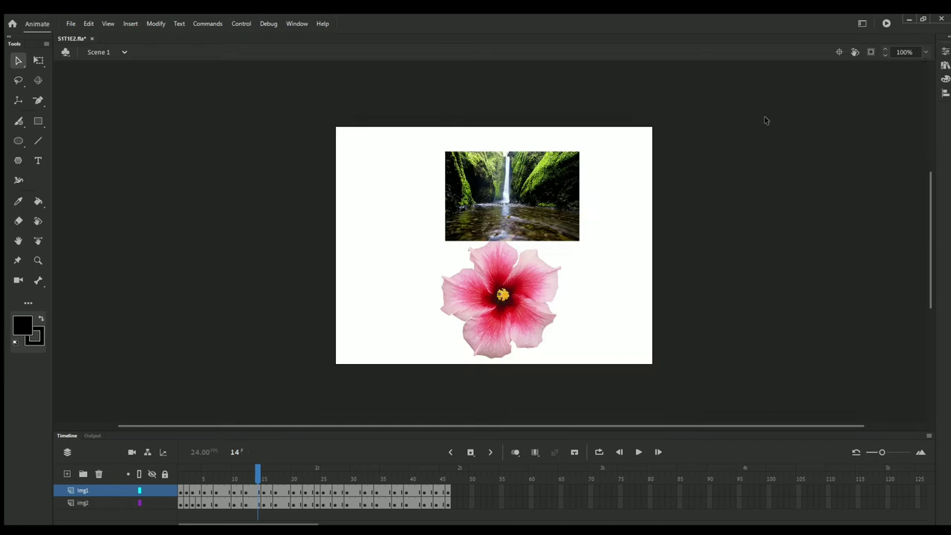
{"action": "mouse_move", "coordinate": [834, 68]}
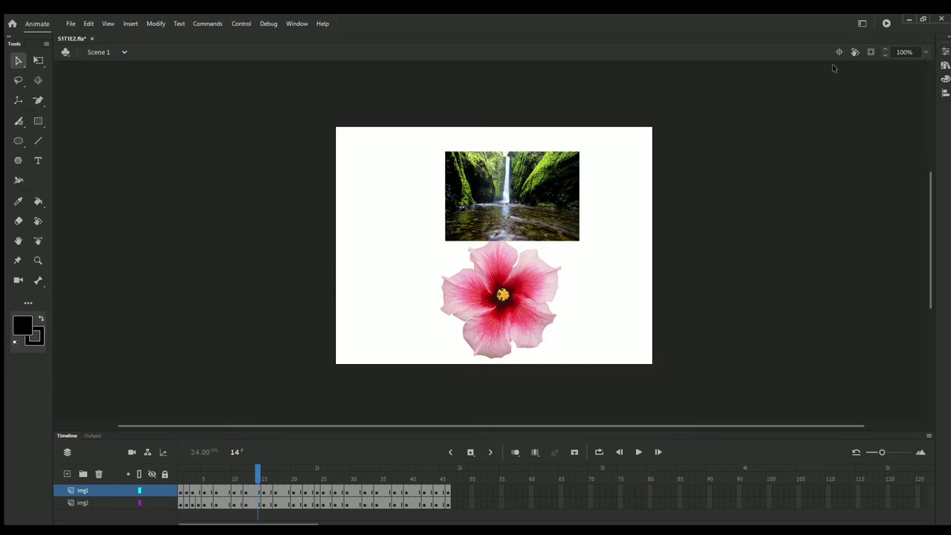
{"action": "mouse_move", "coordinate": [750, 170]}
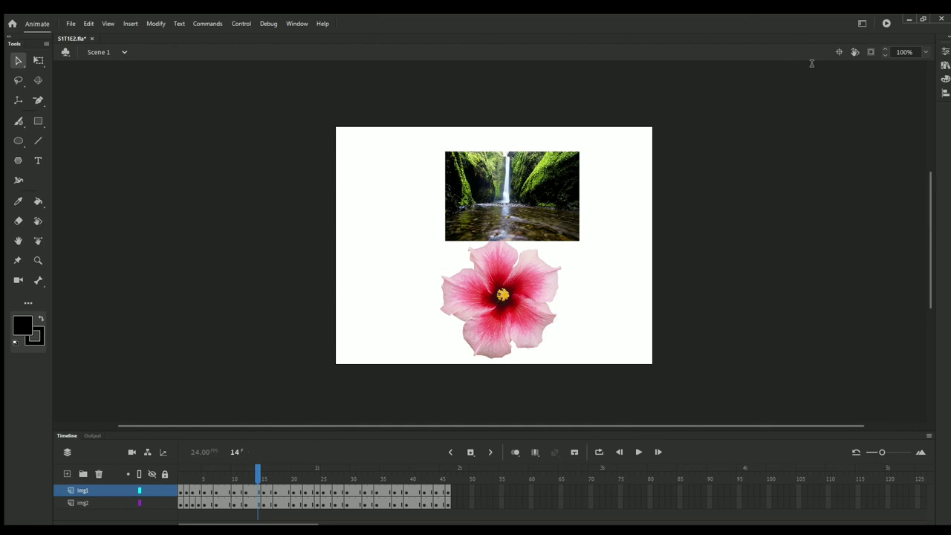
{"action": "mouse_move", "coordinate": [305, 280]}
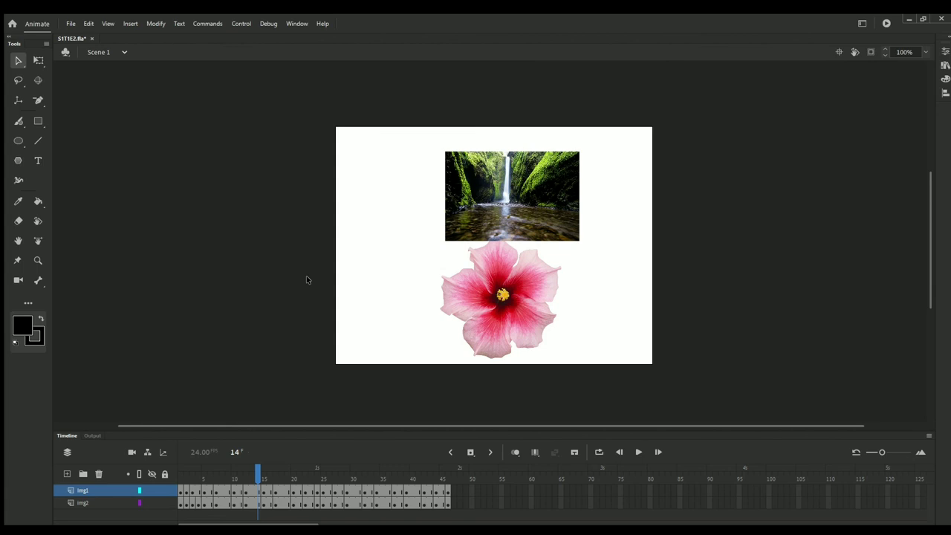
{"action": "mouse_move", "coordinate": [273, 275]}
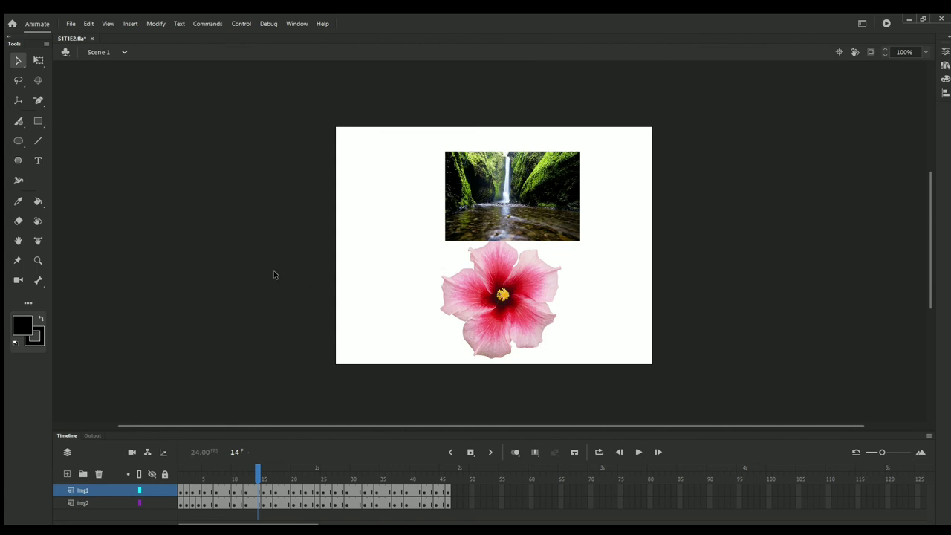
{"action": "mouse_move", "coordinate": [274, 279]}
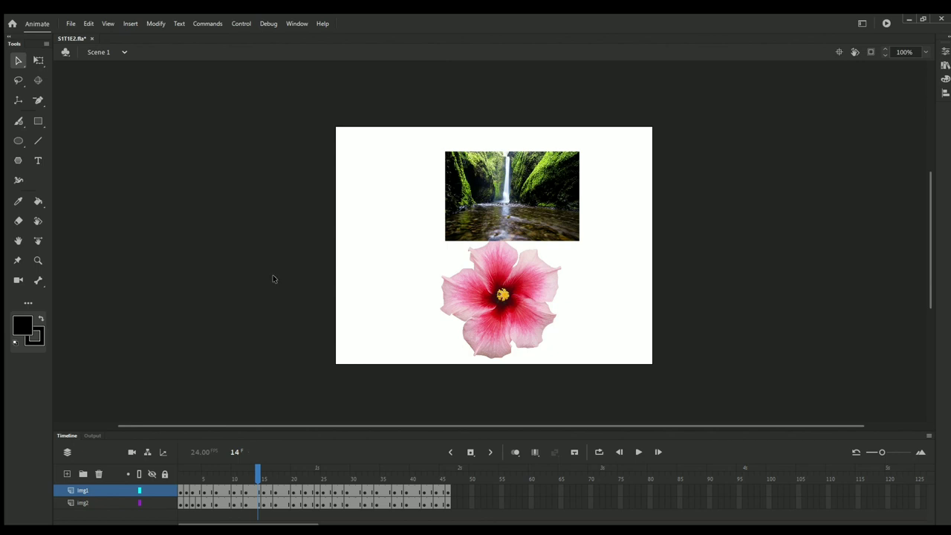
{"action": "mouse_move", "coordinate": [283, 275]}
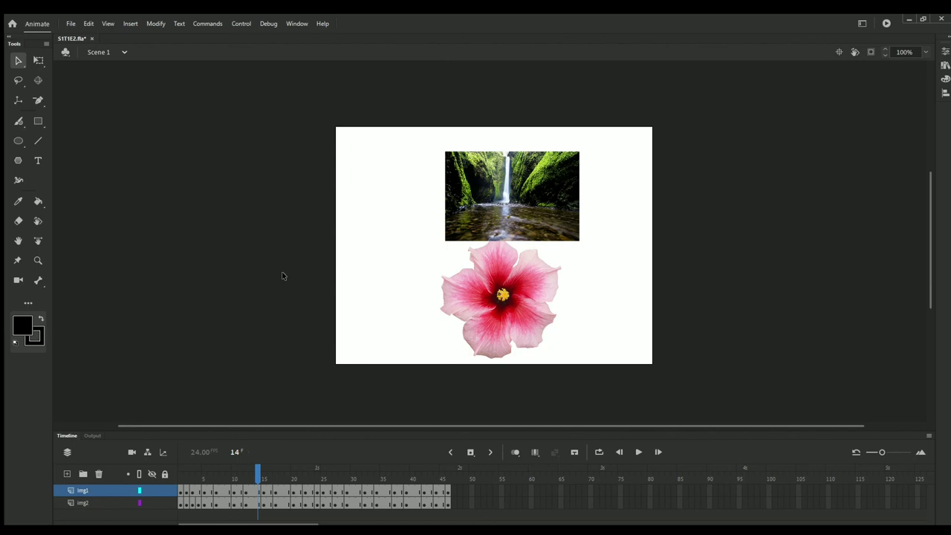
{"action": "mouse_move", "coordinate": [292, 266]}
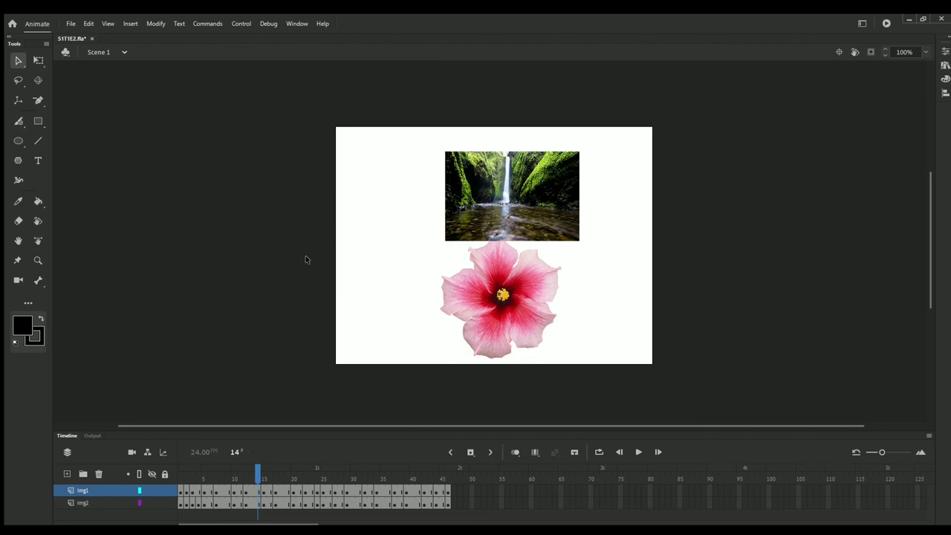
{"action": "mouse_move", "coordinate": [291, 261]}
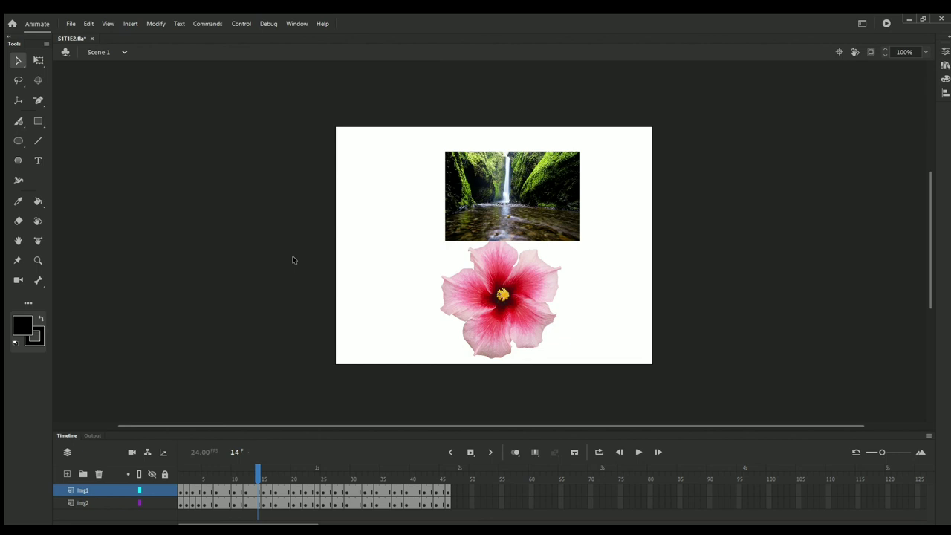
{"action": "mouse_move", "coordinate": [289, 264]}
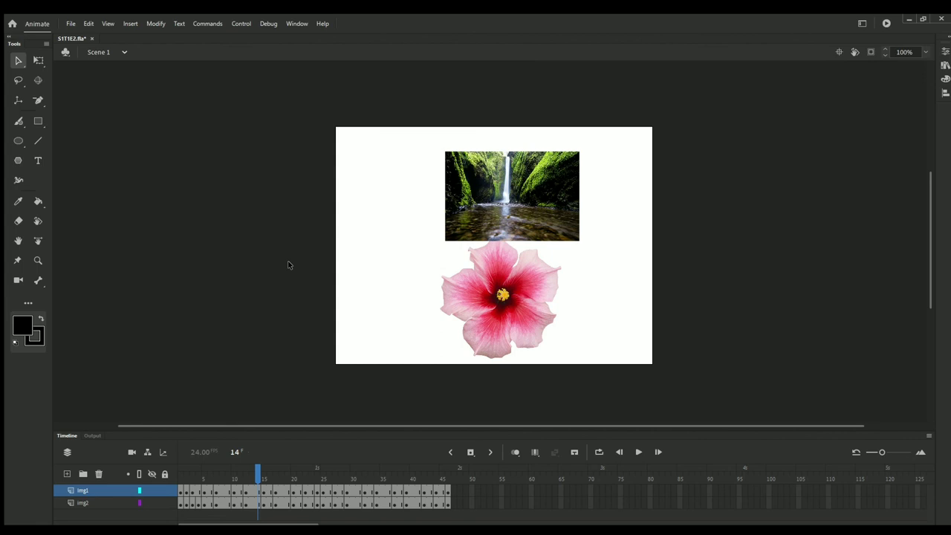
{"action": "mouse_move", "coordinate": [913, 95]}
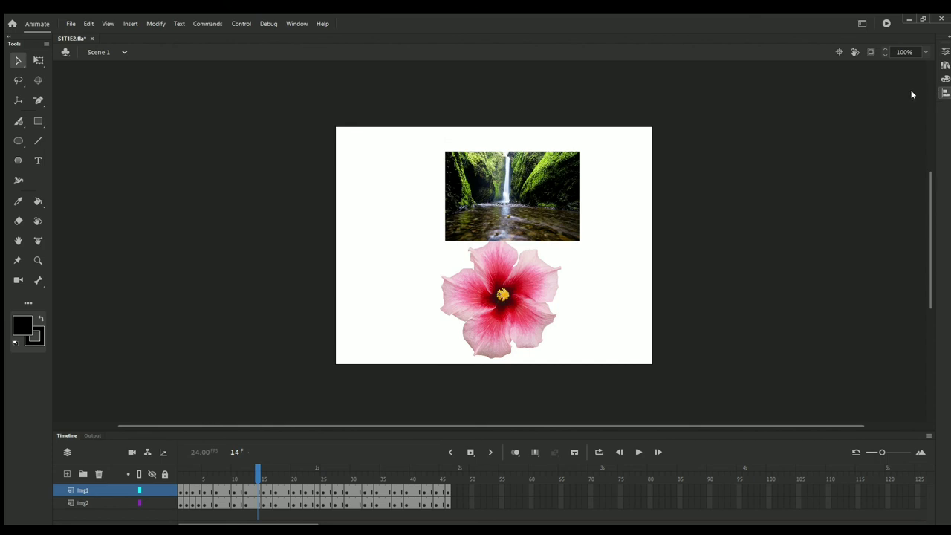
{"action": "mouse_move", "coordinate": [902, 96]}
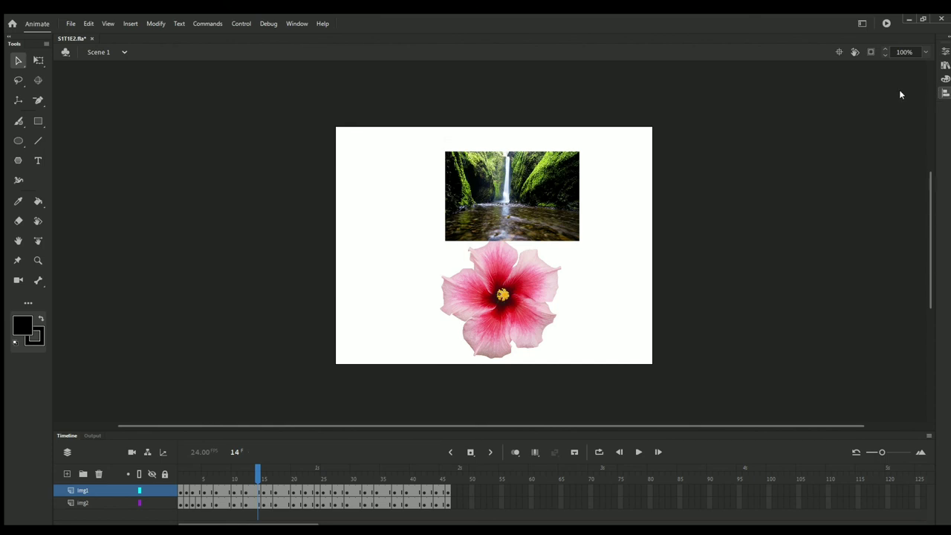